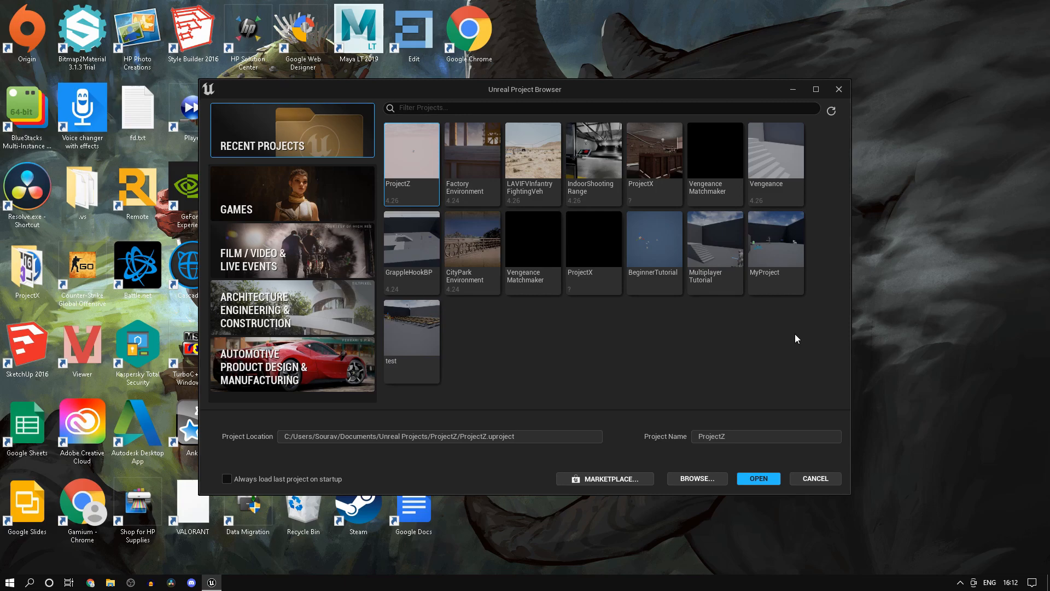
mouse_move(692, 339)
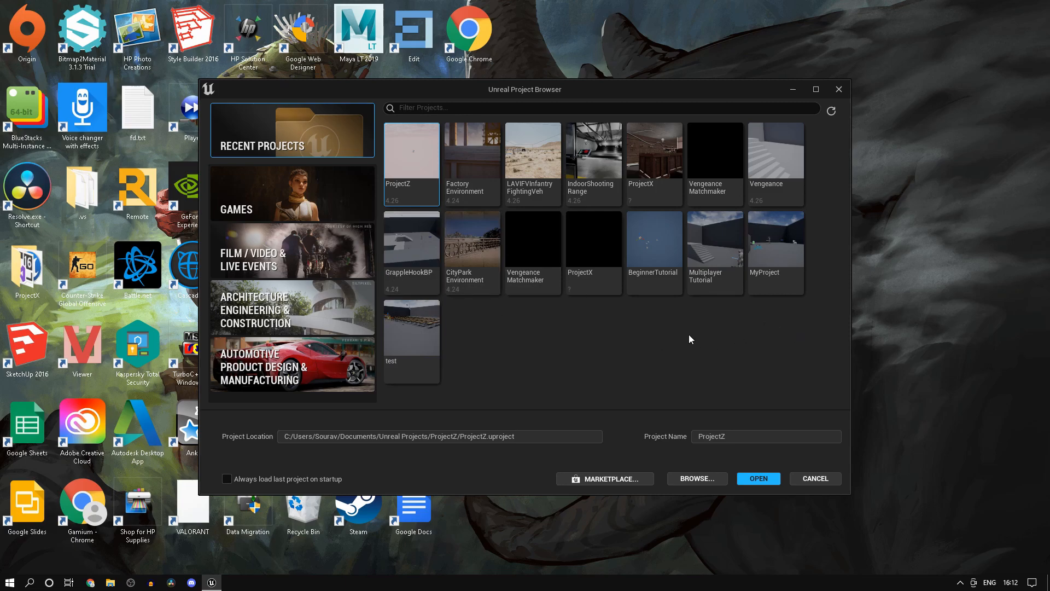
Step: Open the BeginnerTutorial project from the Unreal Project Browser
click(654, 252)
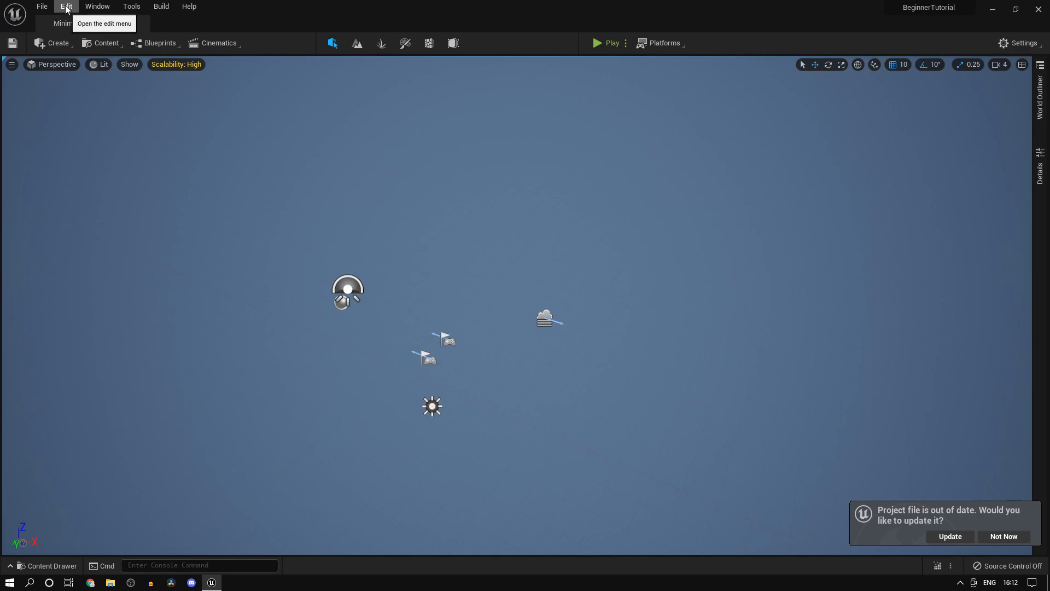
Step: Enable the experimental Water plugin via Edit > Plugins, searching 'water'
click(68, 6)
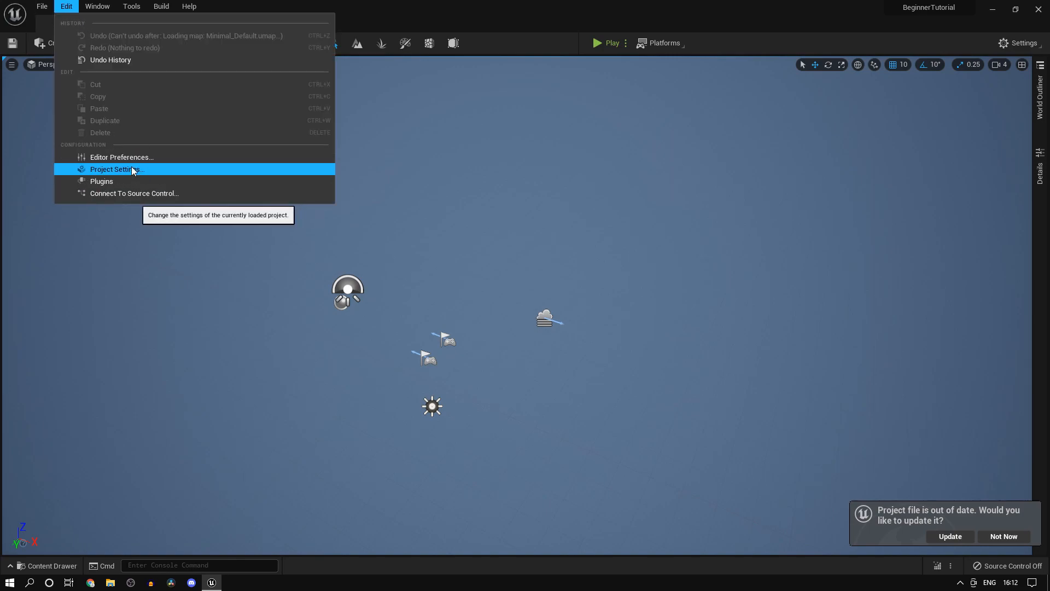
click(100, 182)
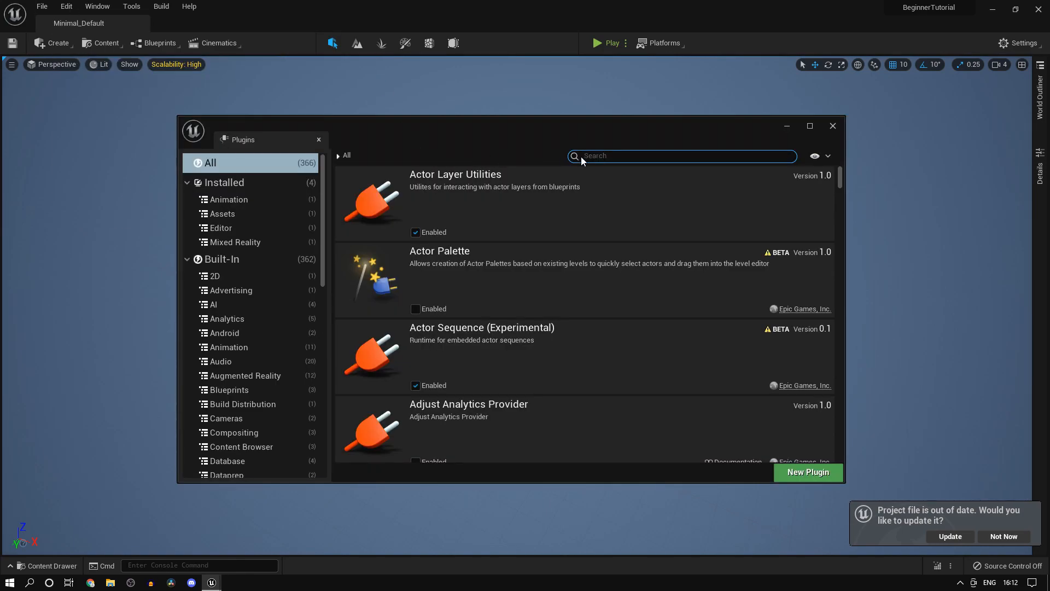
text(water)
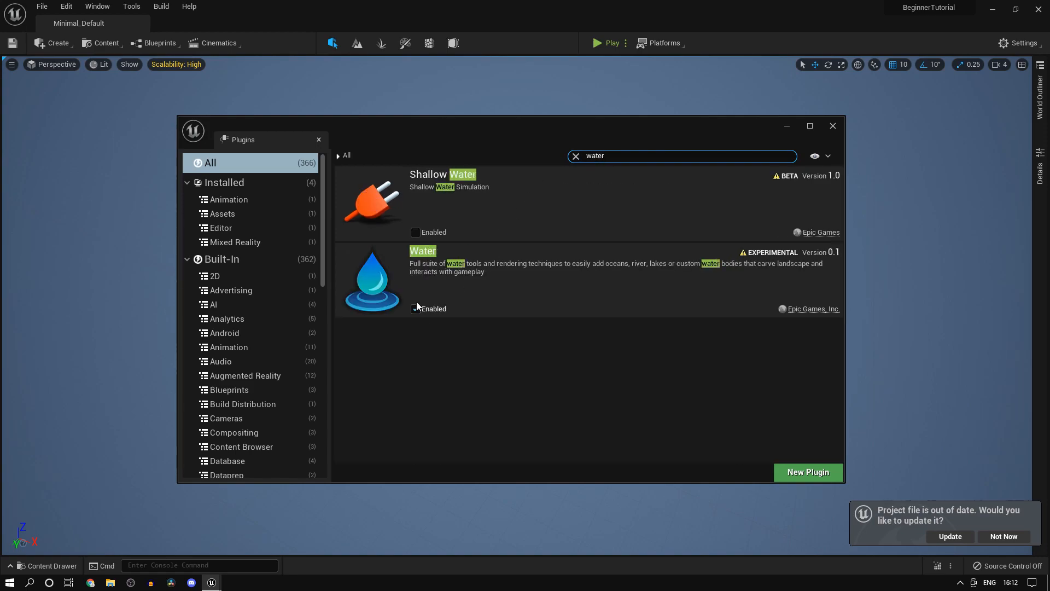
click(416, 309)
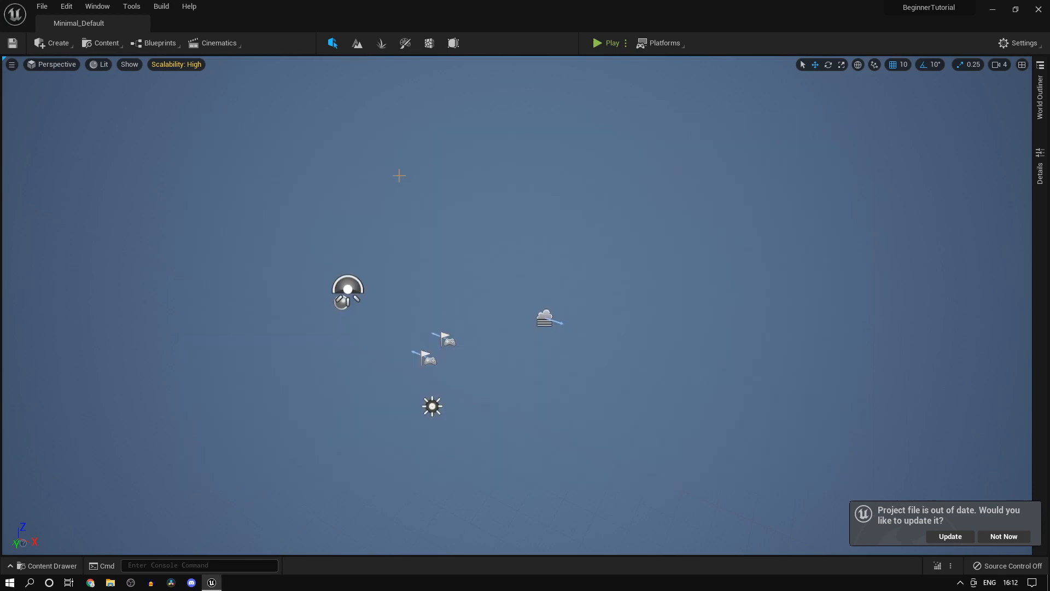
mouse_move(244, 171)
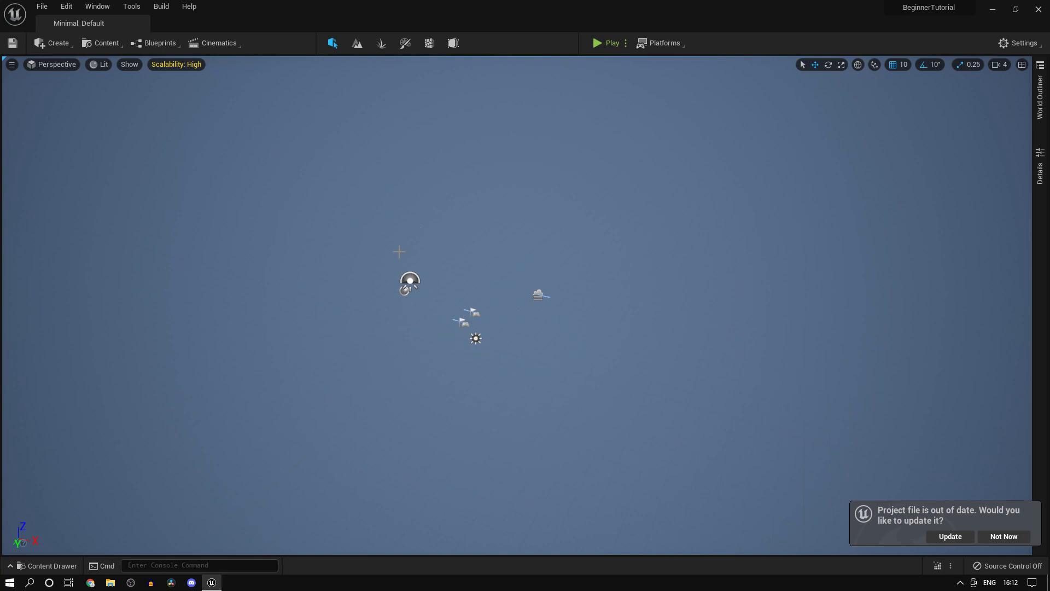
mouse_move(58, 44)
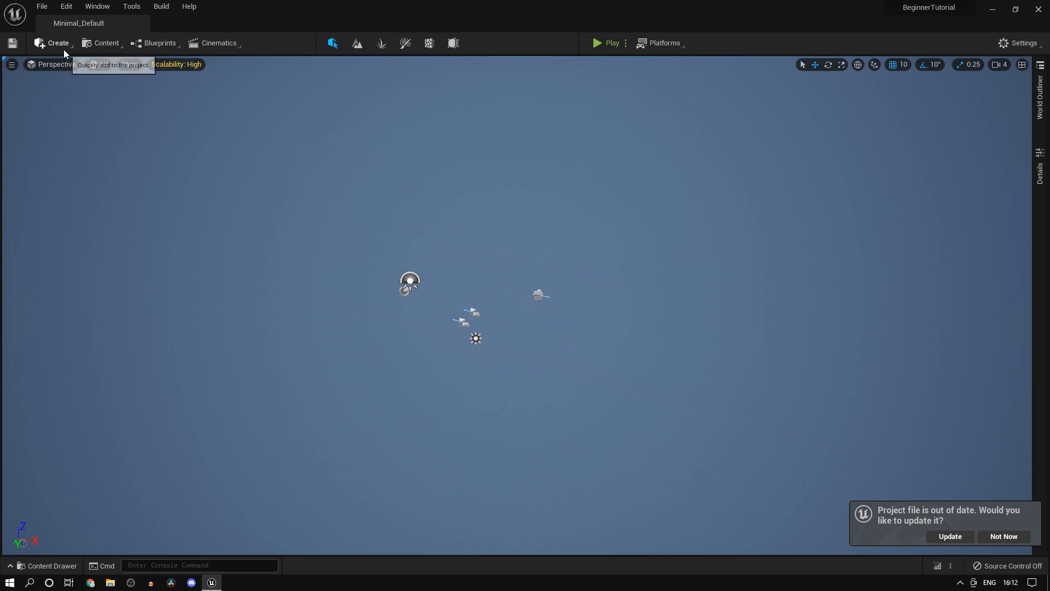
Step: Show the Place Actors panel filtered by 'water' to list lake, river and ocean bodies
click(55, 43)
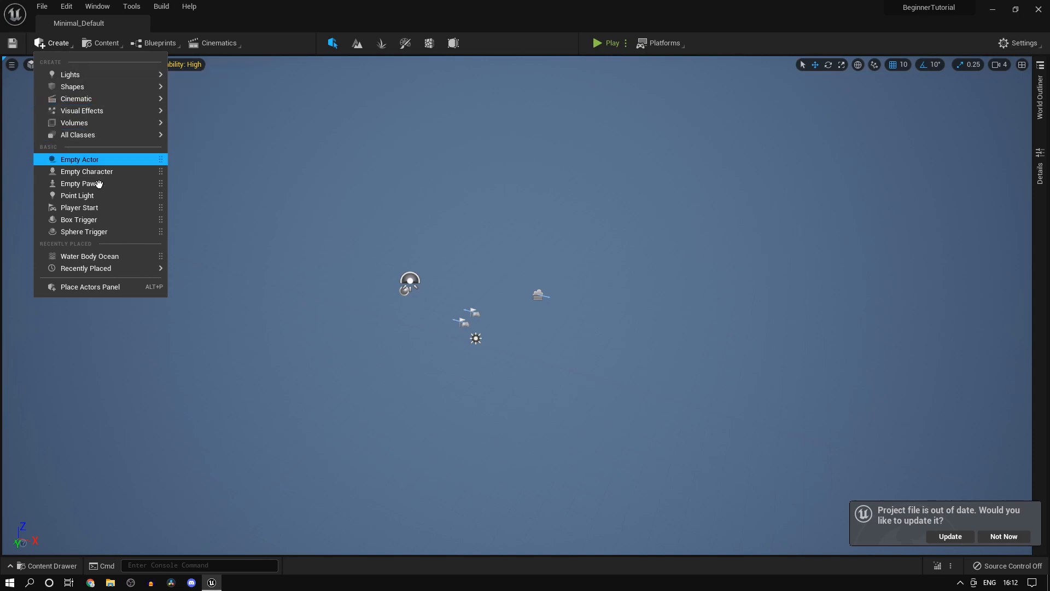
mouse_move(91, 287)
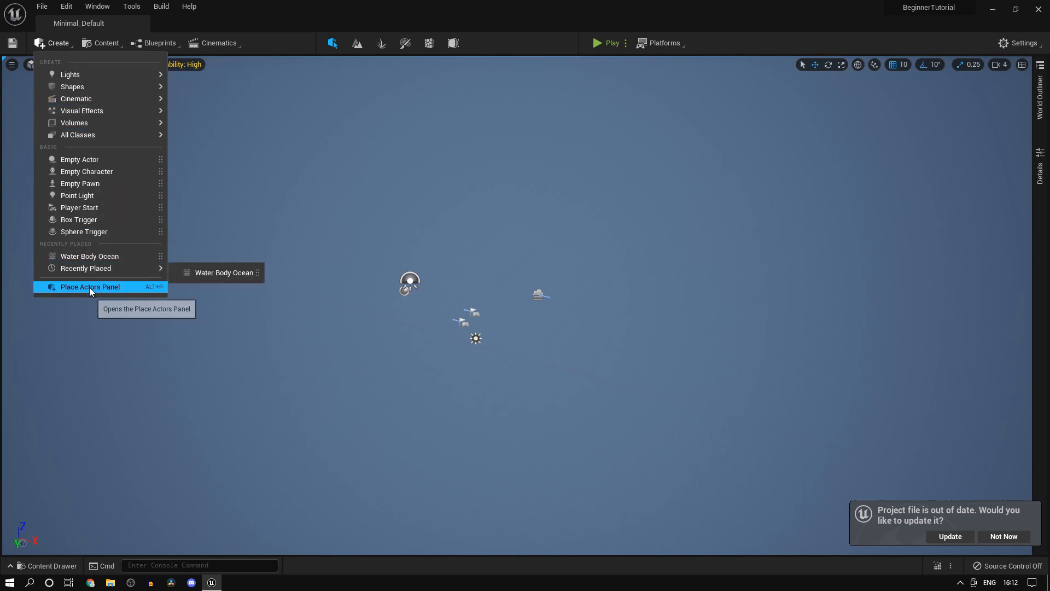
click(90, 287)
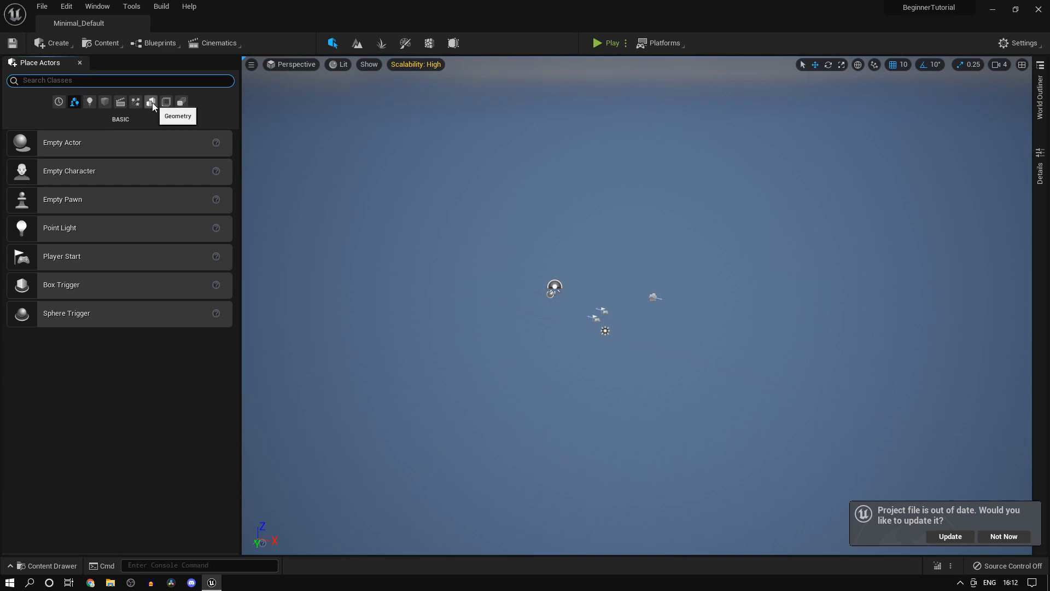
text(water)
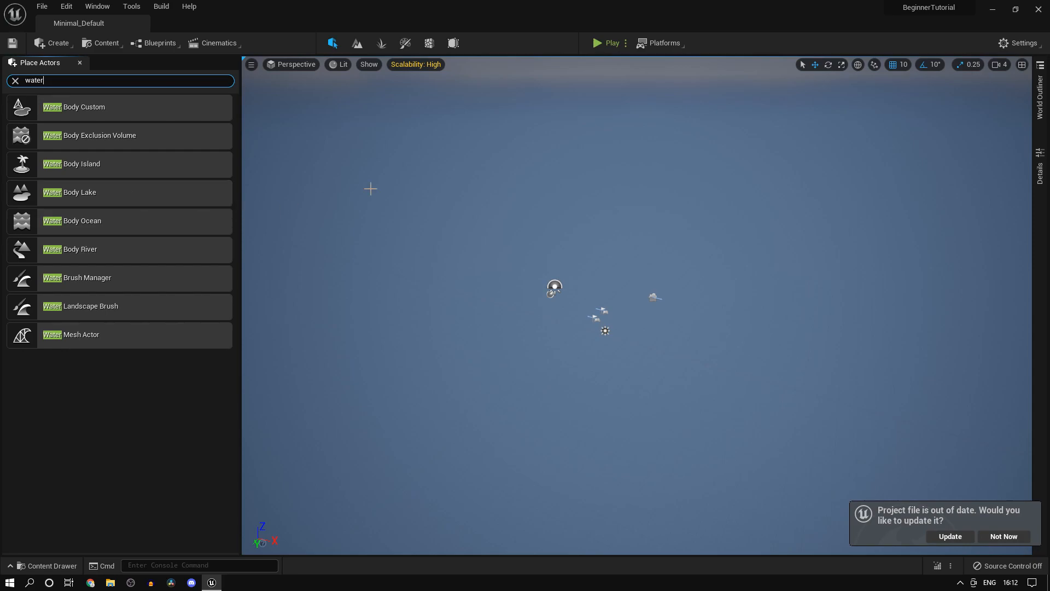
mouse_move(357, 44)
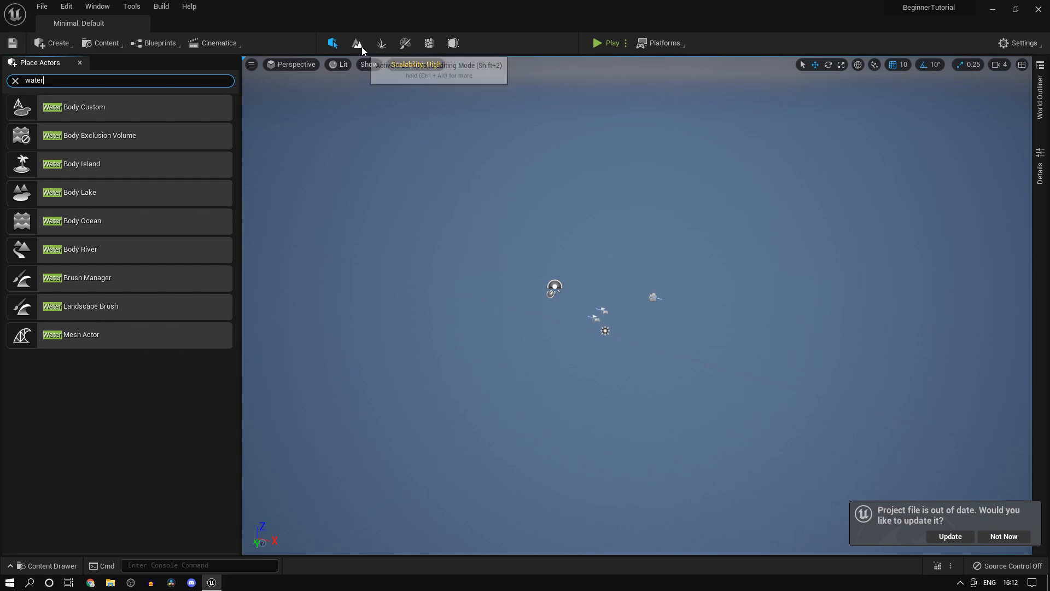
Step: Create a new flat landscape in Landscape mode with Enable Edit Layer ticked
click(358, 44)
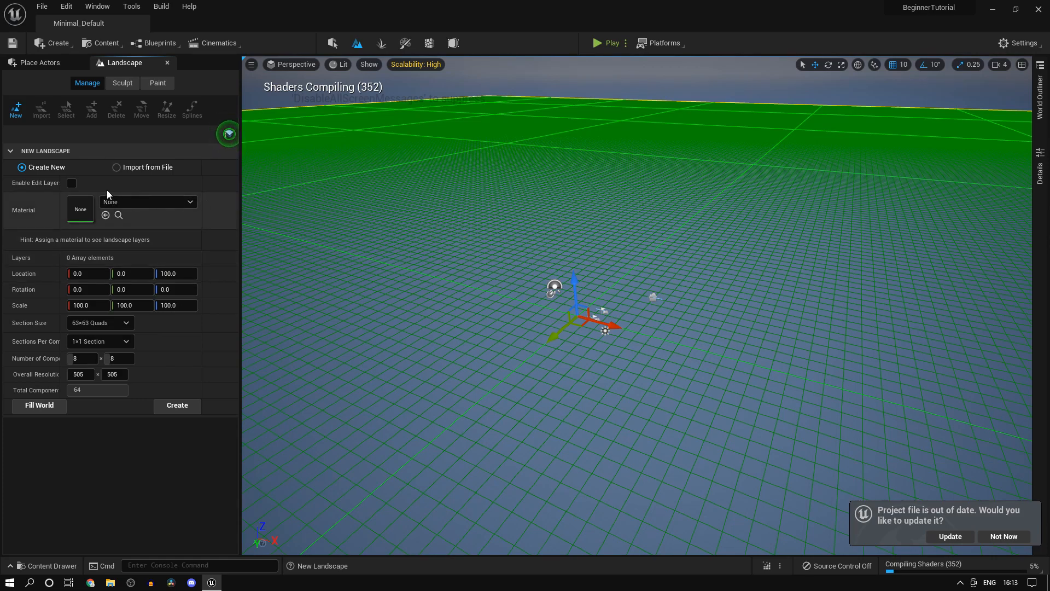
mouse_move(294, 179)
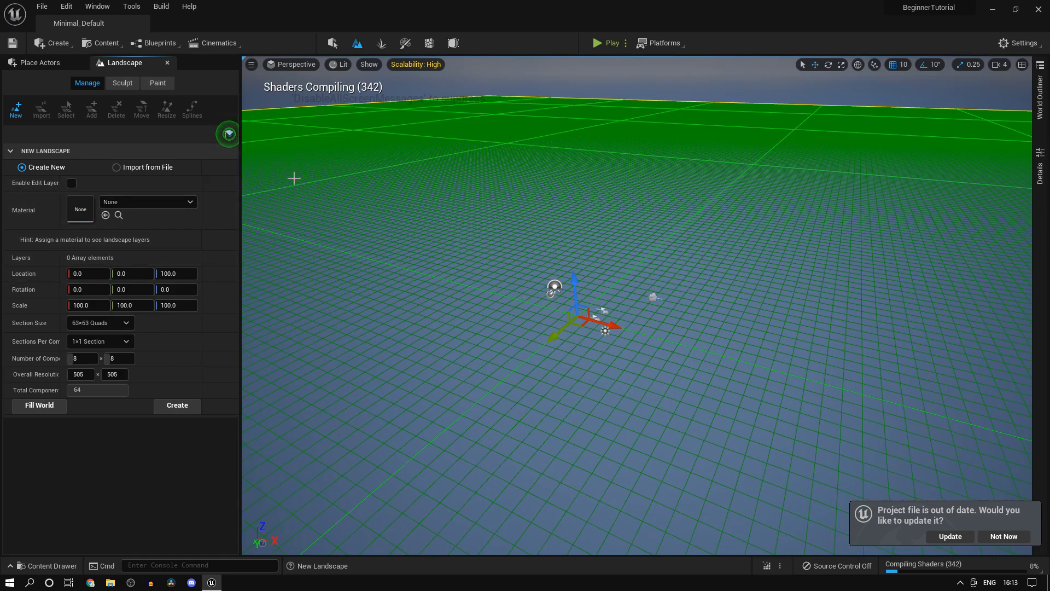
click(72, 183)
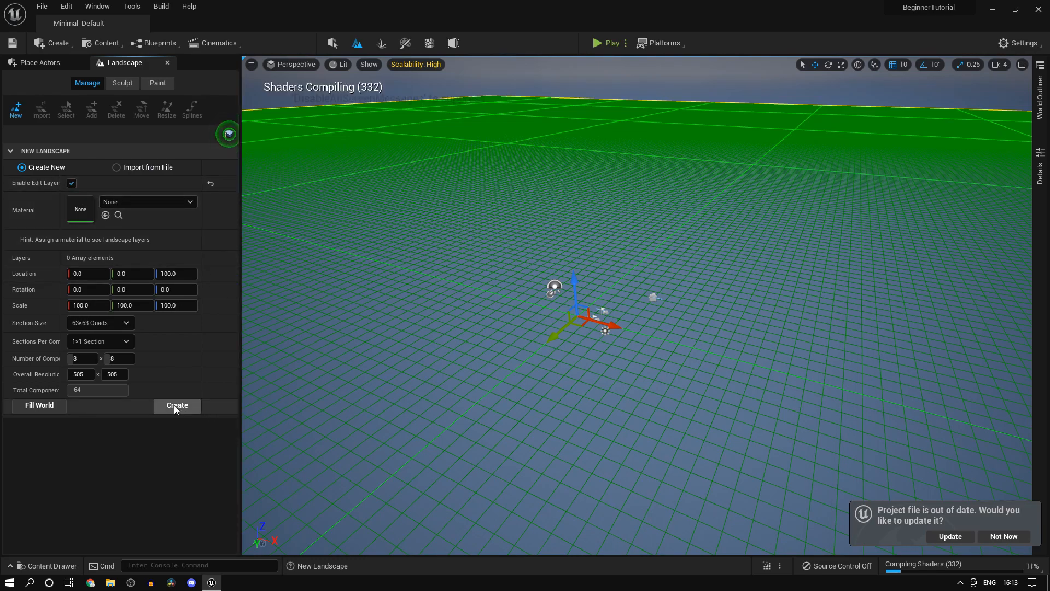
click(178, 405)
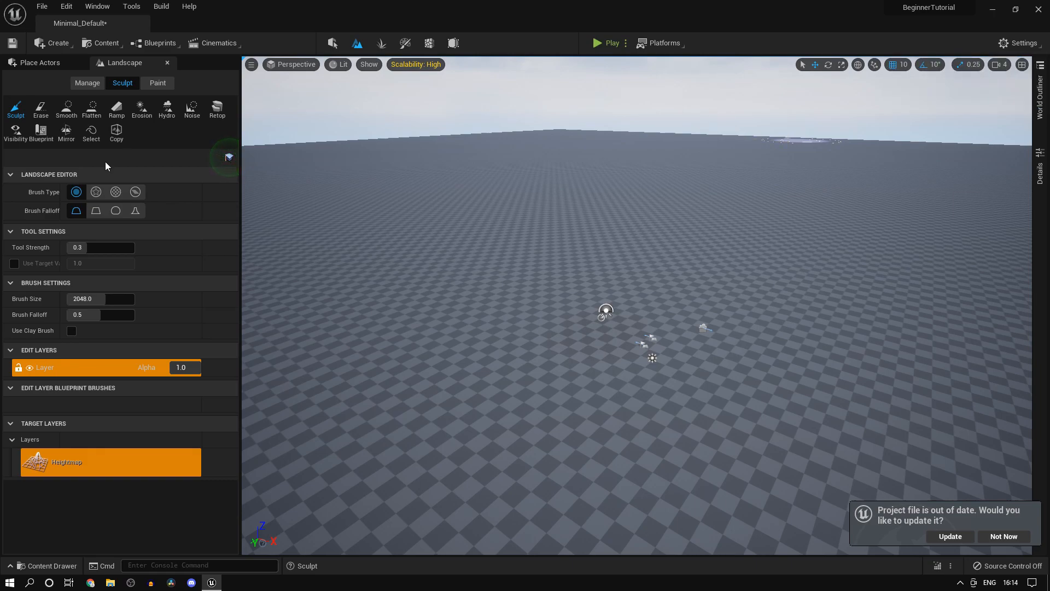
Step: Return to the Place Actors list of water bodies to add a Water Body Ocean
click(34, 62)
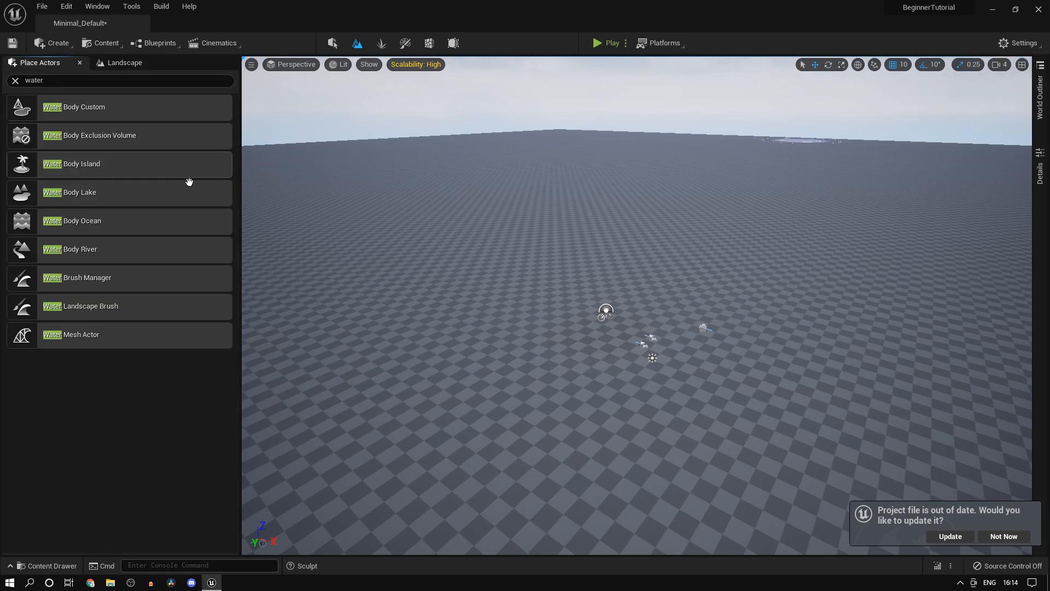
mouse_move(149, 282)
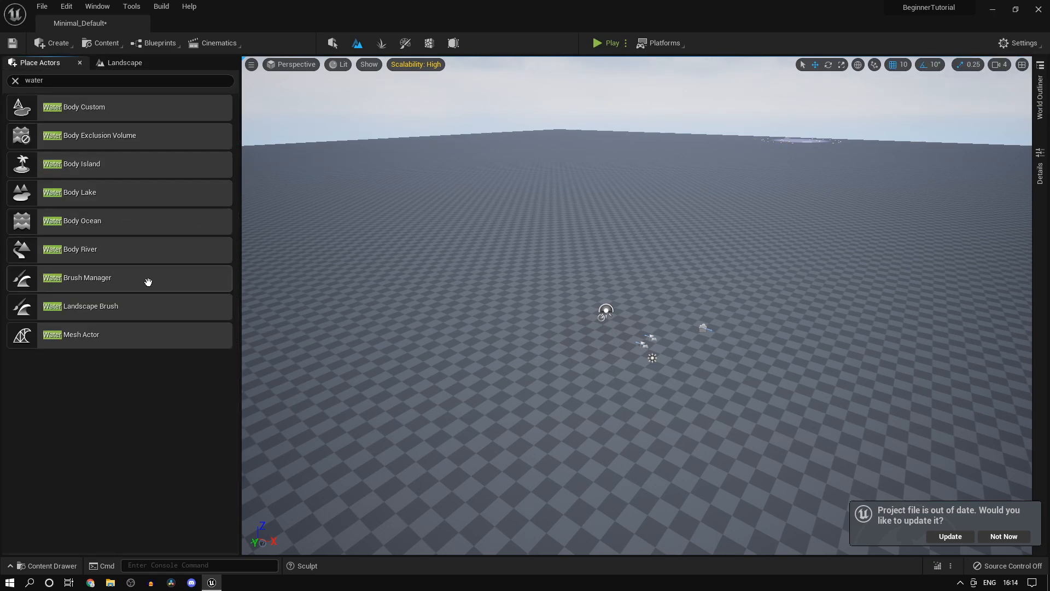
mouse_move(83, 228)
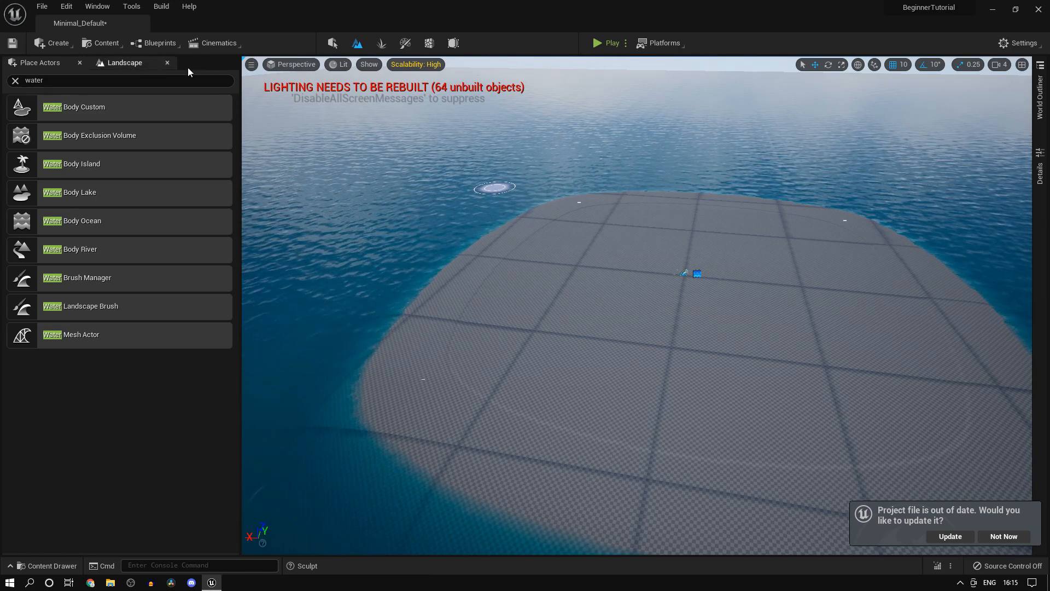
Step: In Select mode, drag the ocean spline's upper-left point outward to extend the shoreline
click(166, 63)
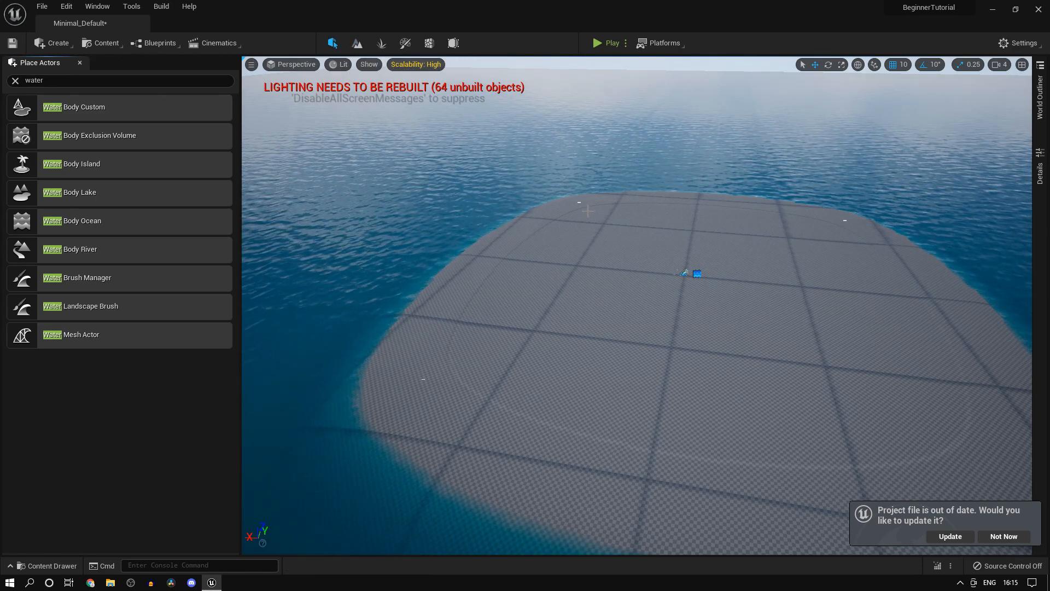
click(692, 274)
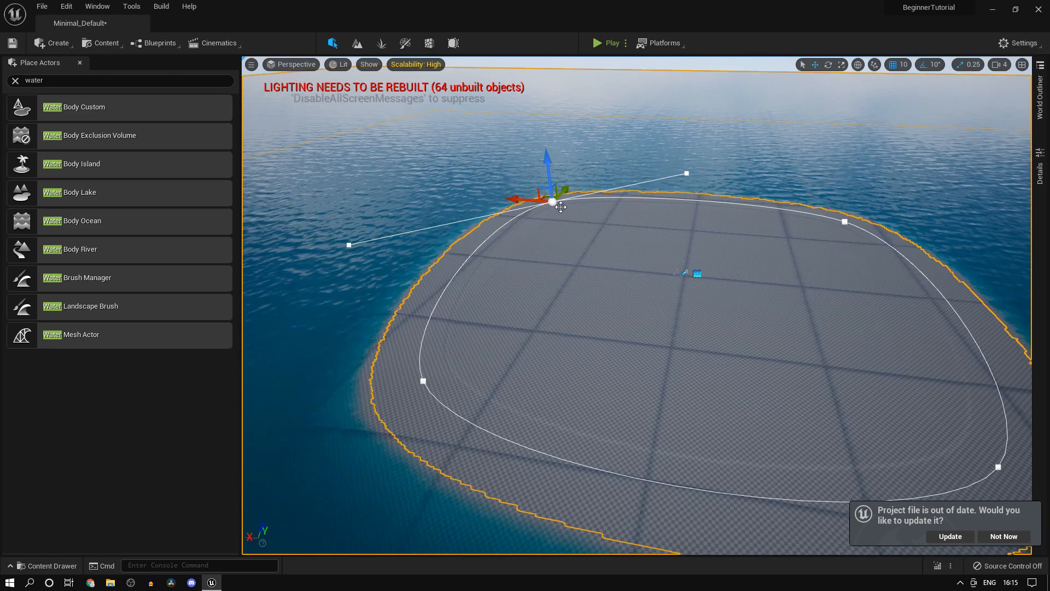
drag(550, 205, 516, 224)
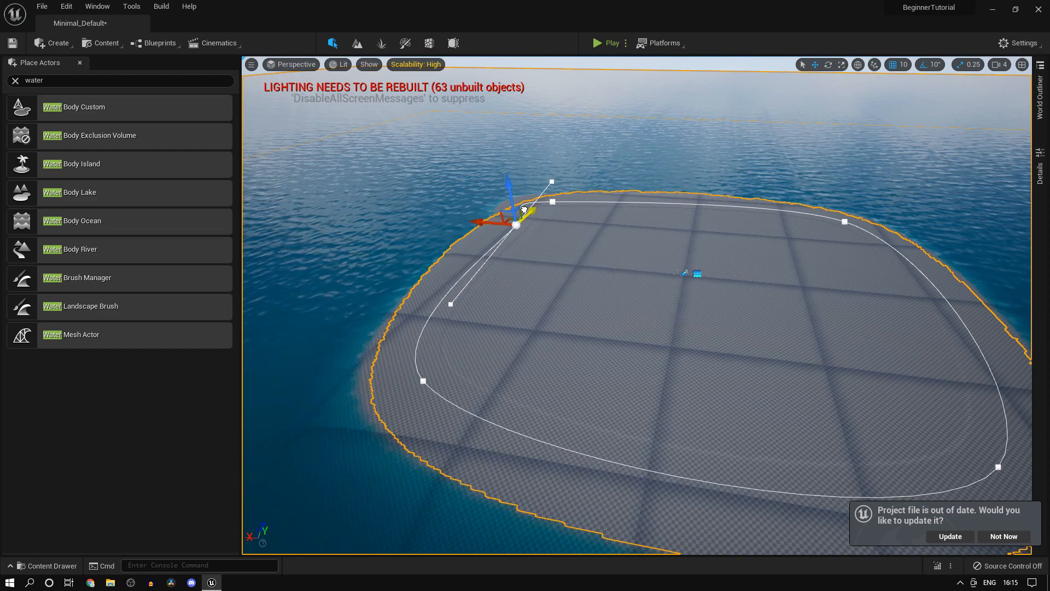
drag(516, 225, 455, 220)
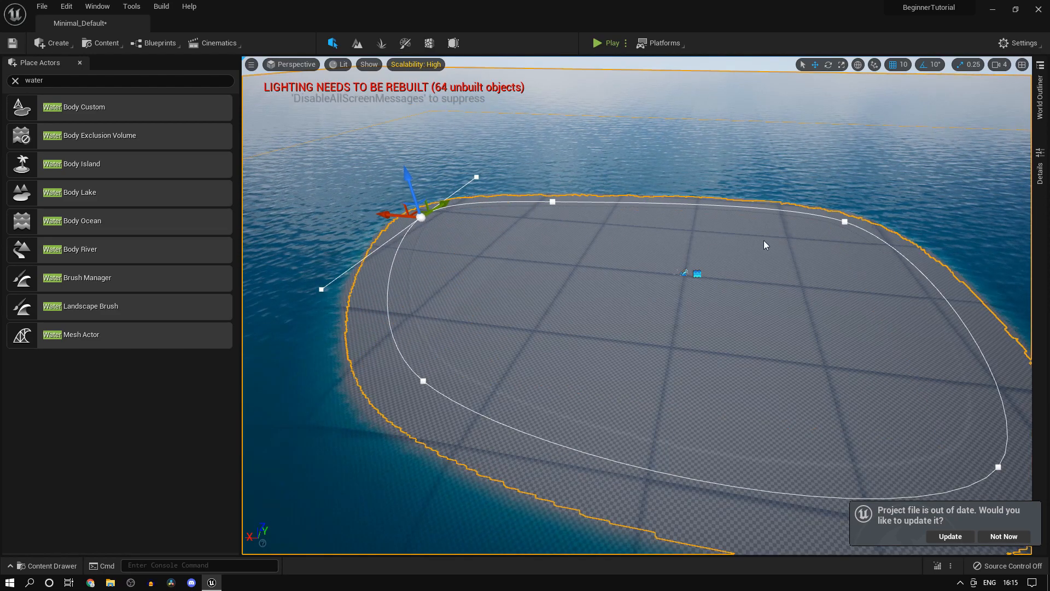
drag(422, 216, 549, 204)
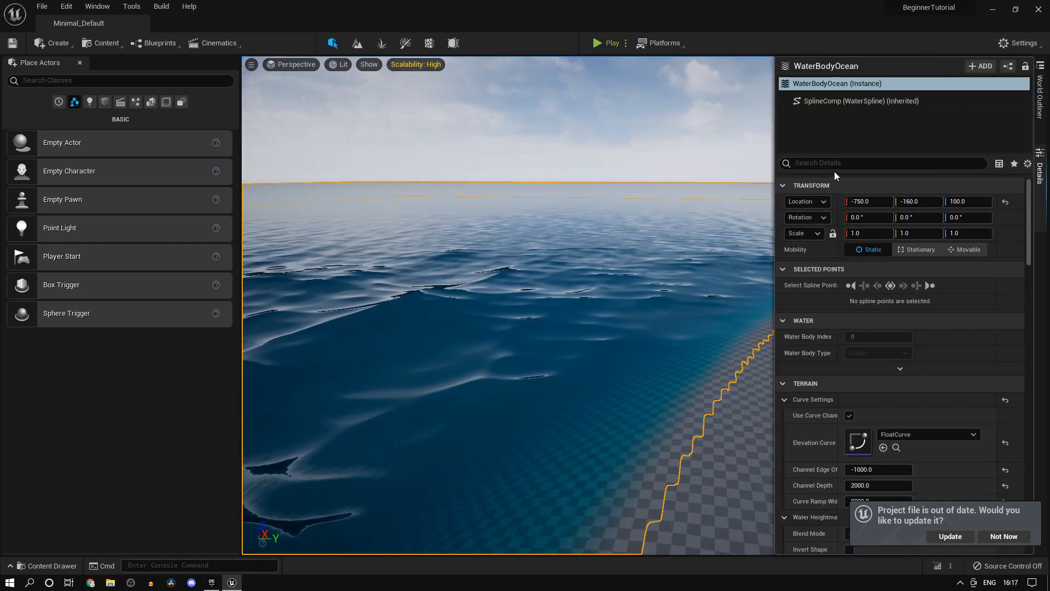
Step: Browse to the ocean's Water Material and open Water_Material_Ocean in the material editor
text(material)
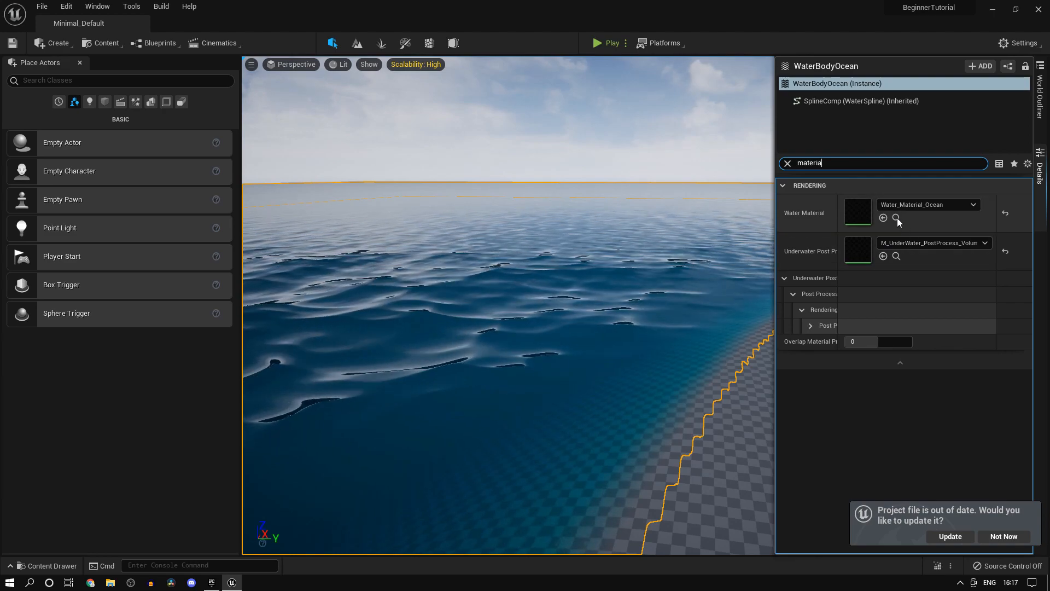
click(898, 216)
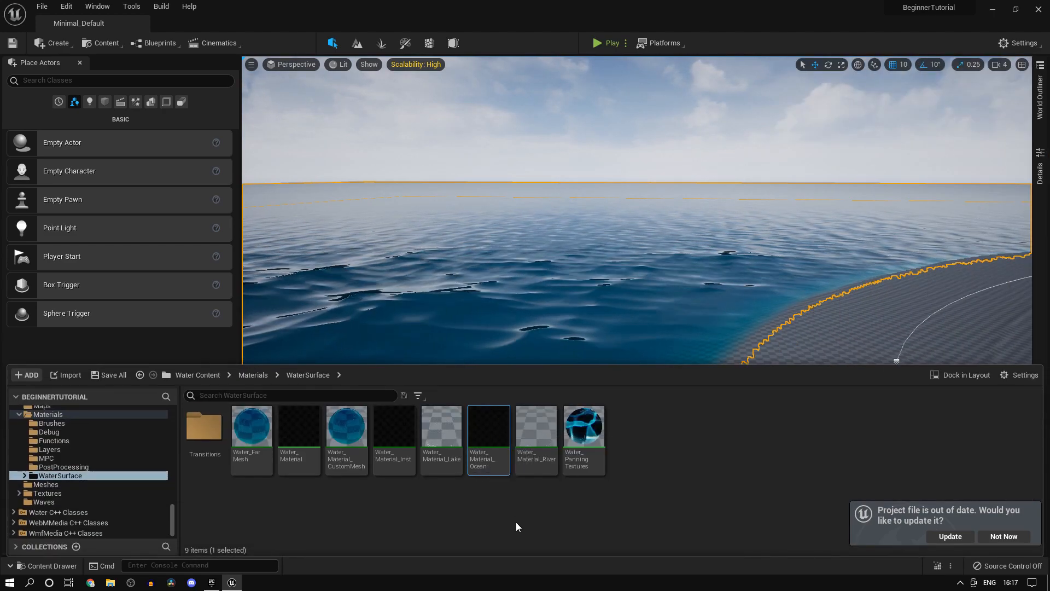
double_click(488, 431)
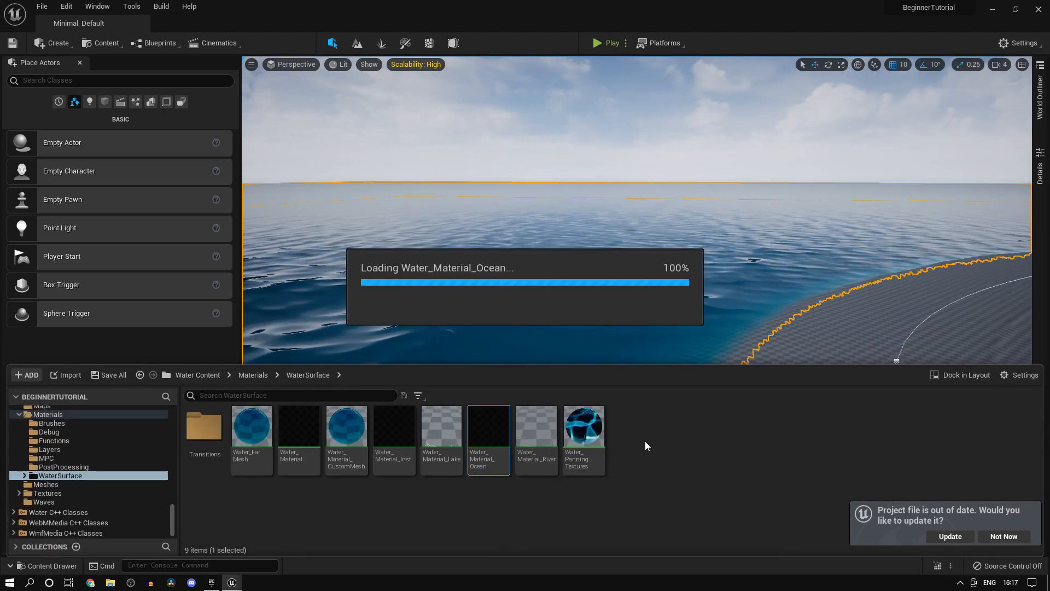
double_click(488, 426)
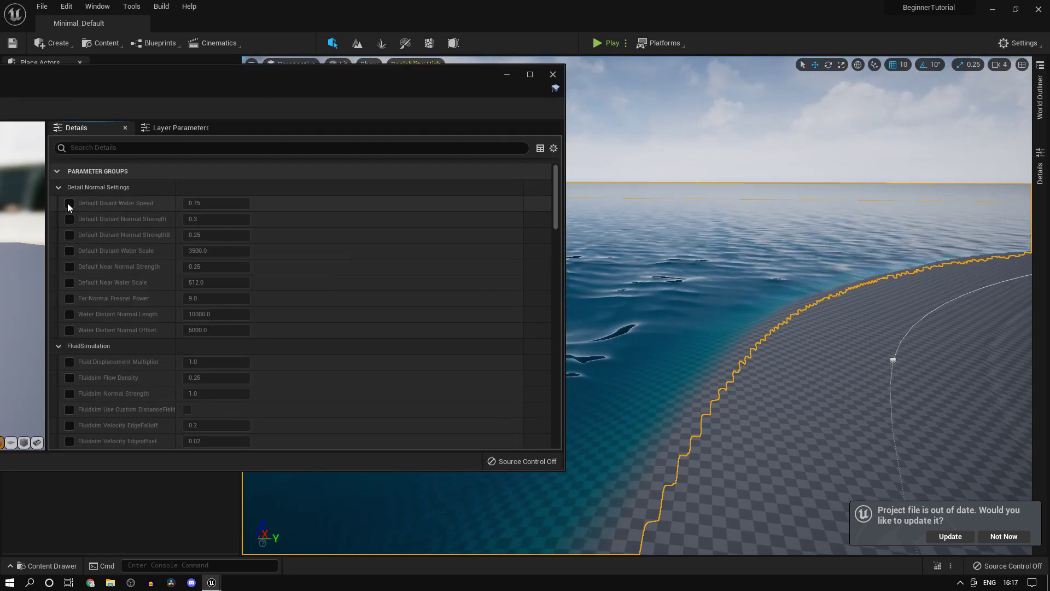
Step: Override distant water speed, Normal StrengthB 0.2 and Distant Water Scale 200
click(70, 204)
text(1)
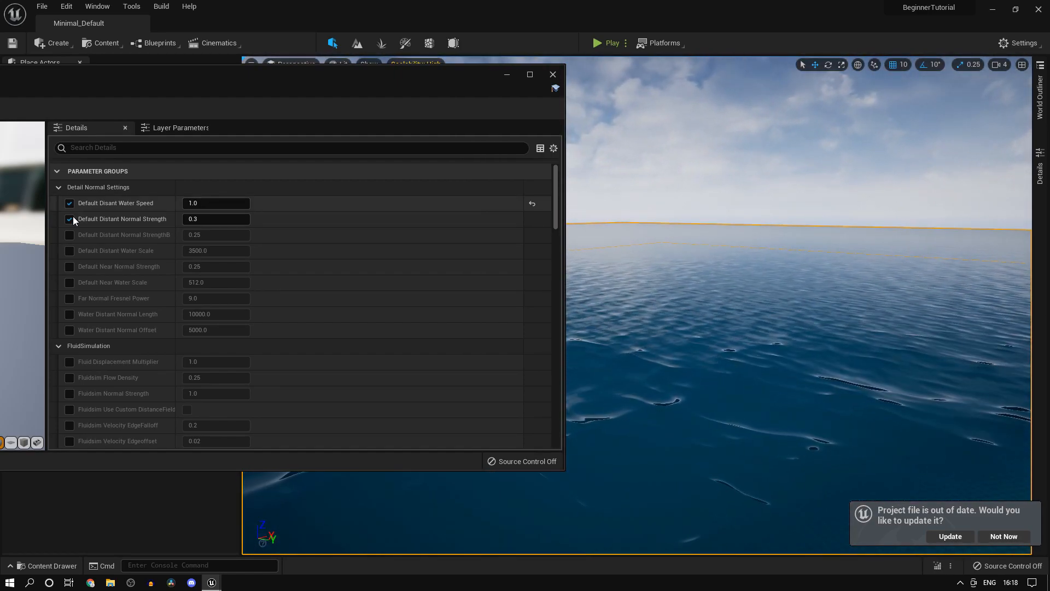
click(69, 219)
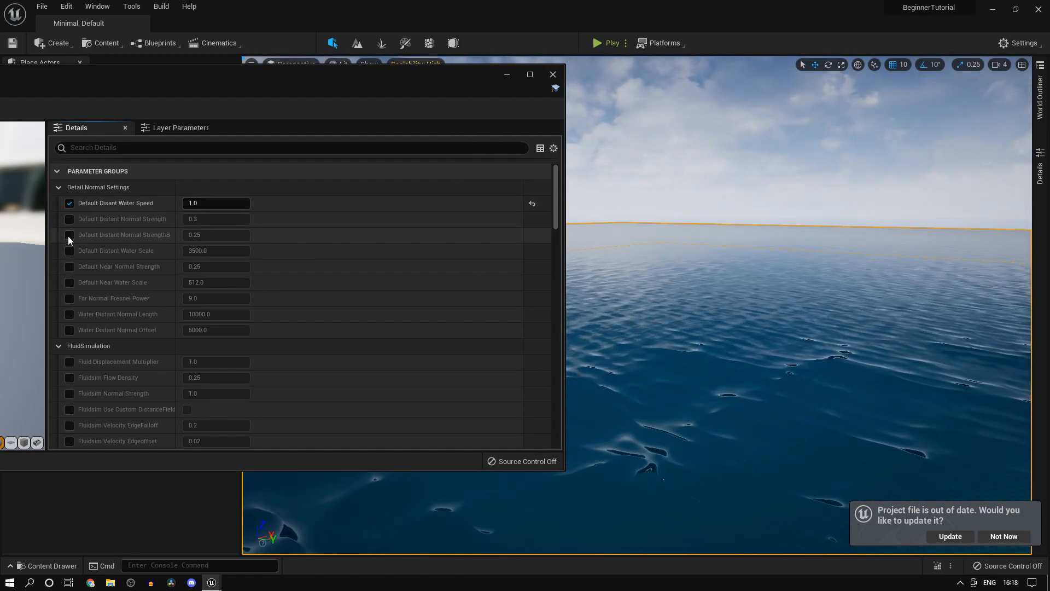
click(69, 234)
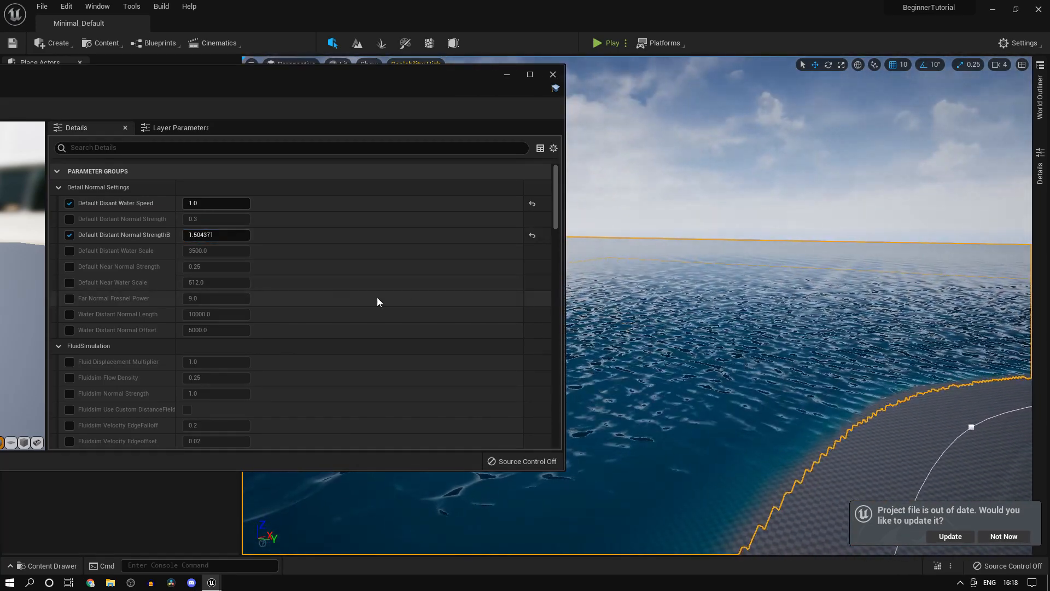
text(0.2)
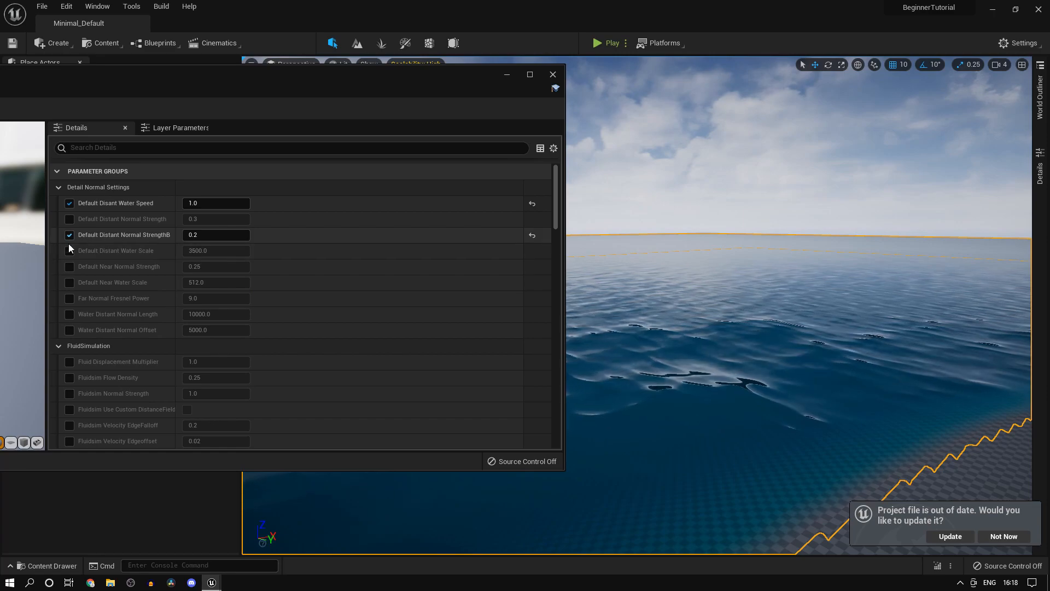
click(69, 250)
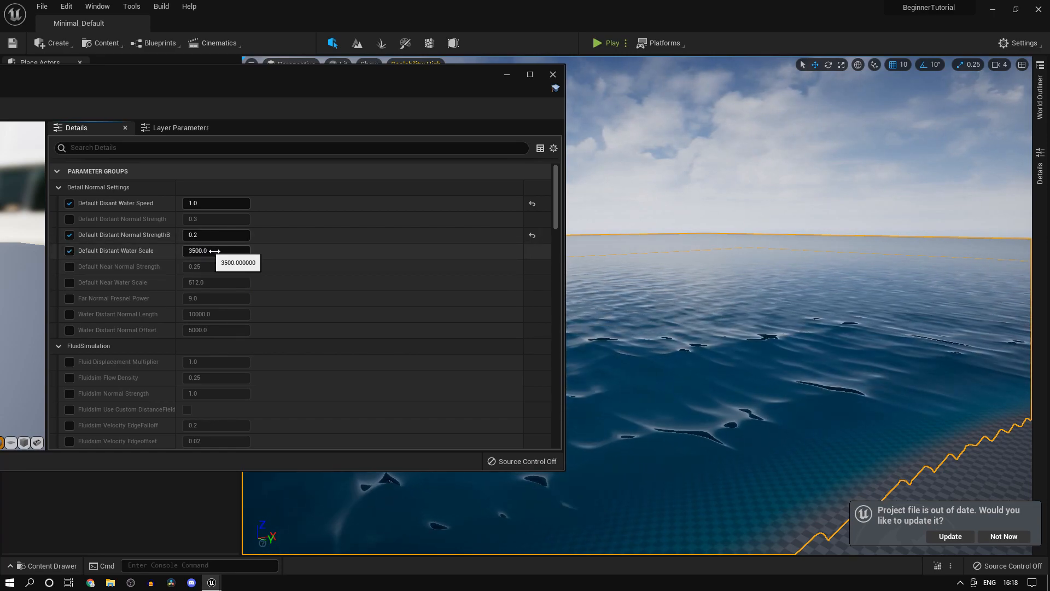
drag(208, 251, 241, 250)
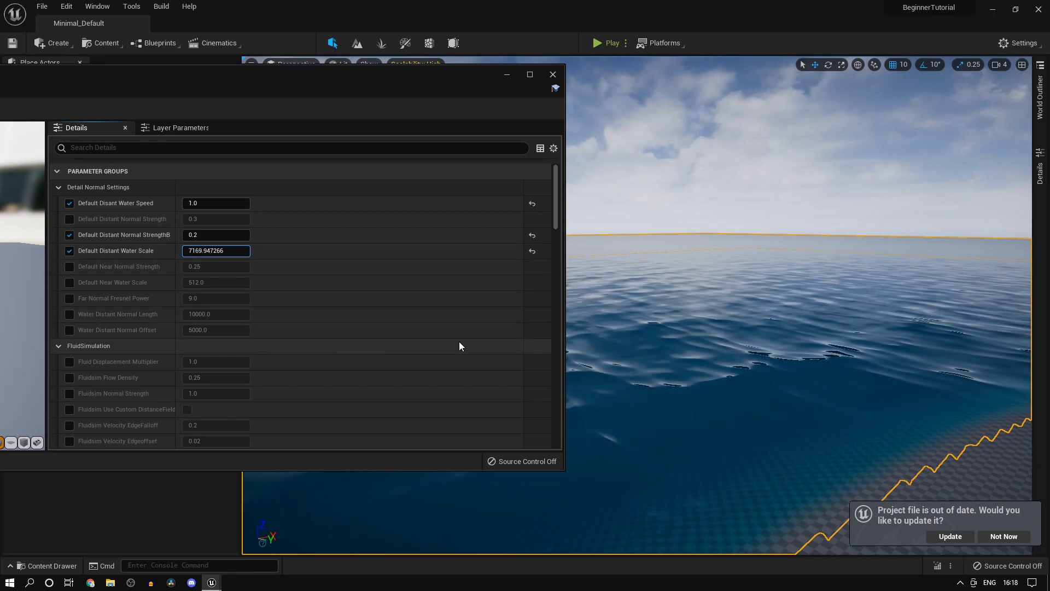
triple_click(216, 251)
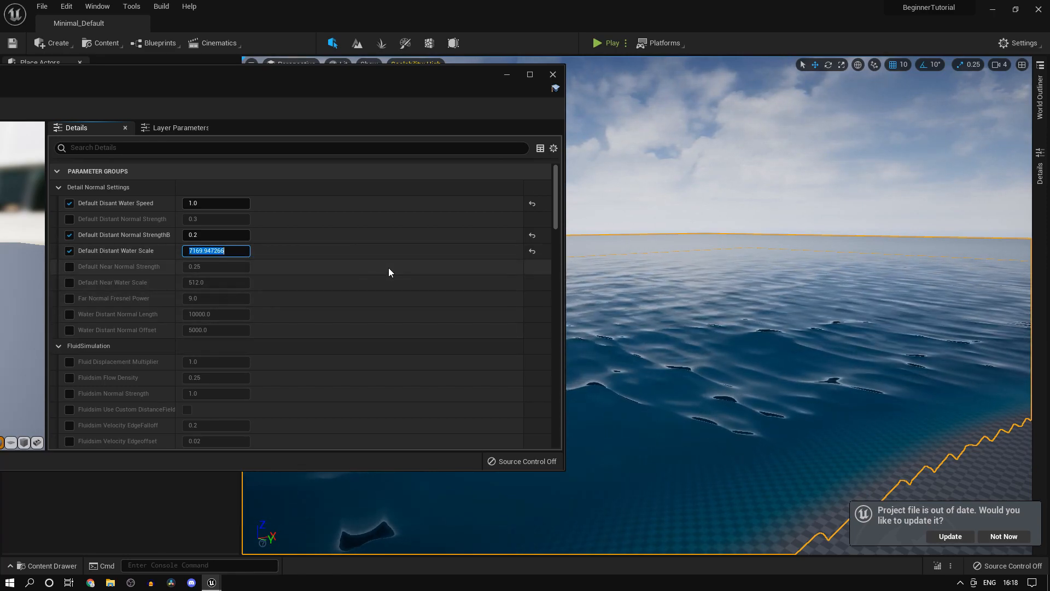
text(200)
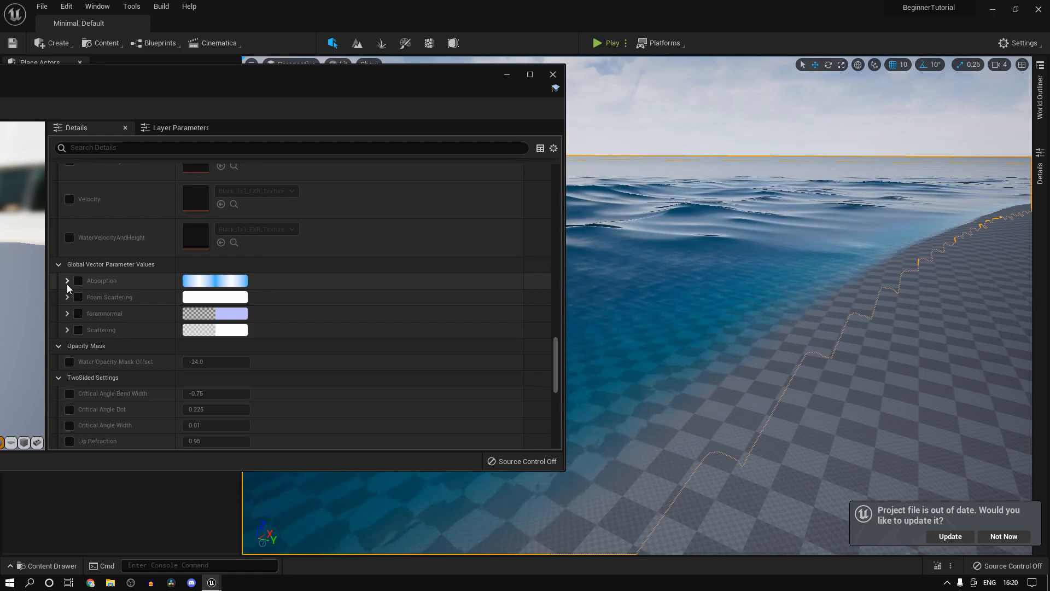
Step: Override the Absorption colour with values 20 and 1000.0 in its channels
click(67, 280)
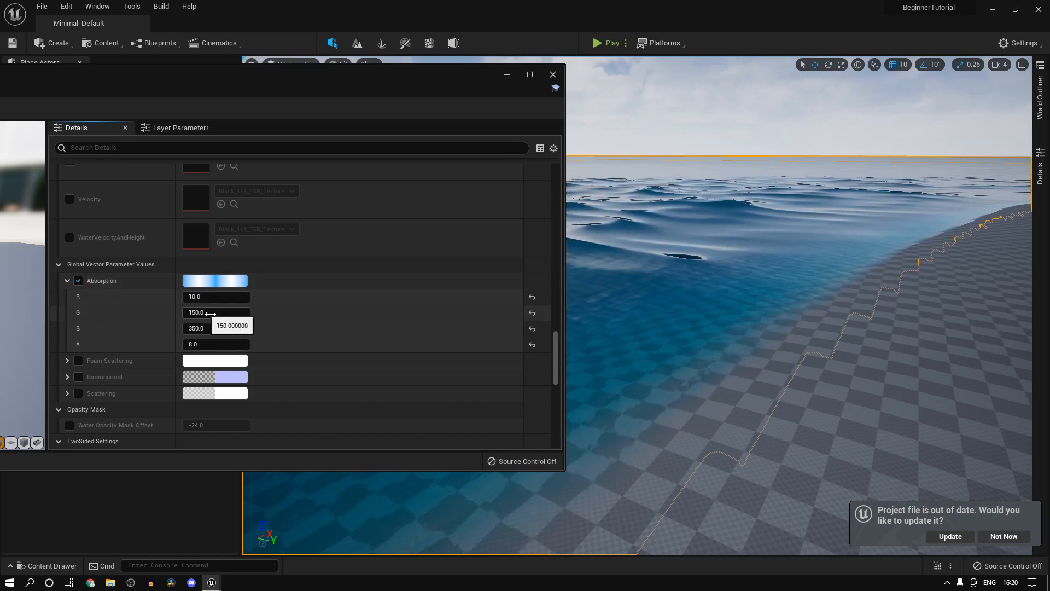
text(20)
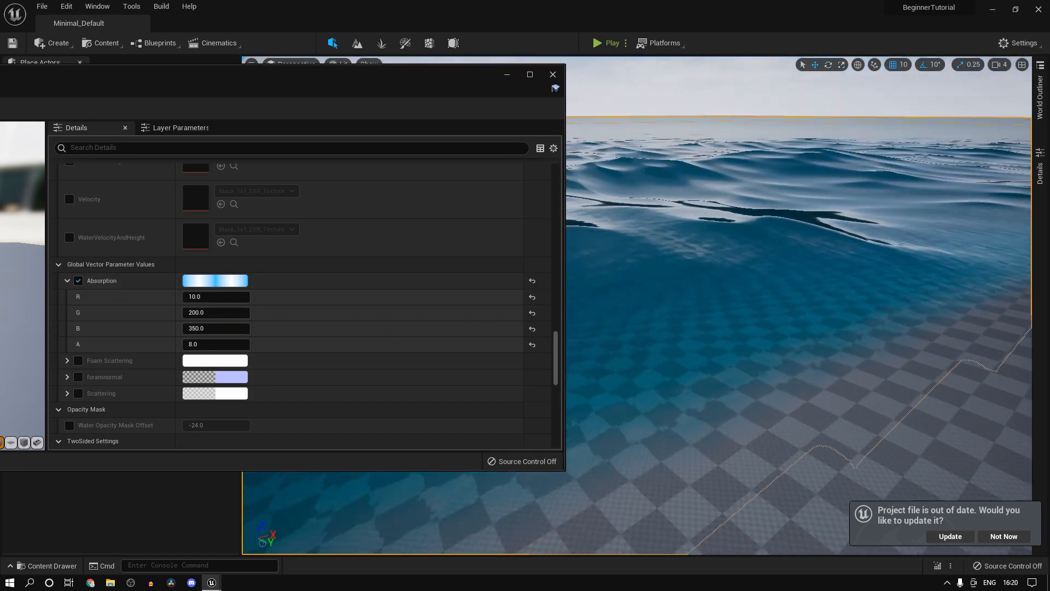
double_click(215, 313)
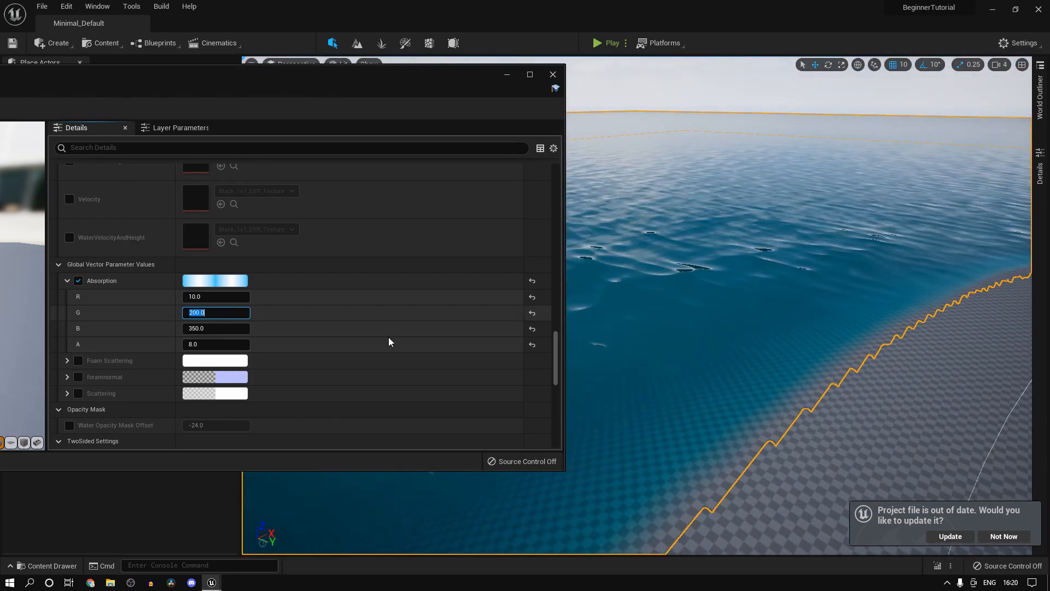
text(1000.0)
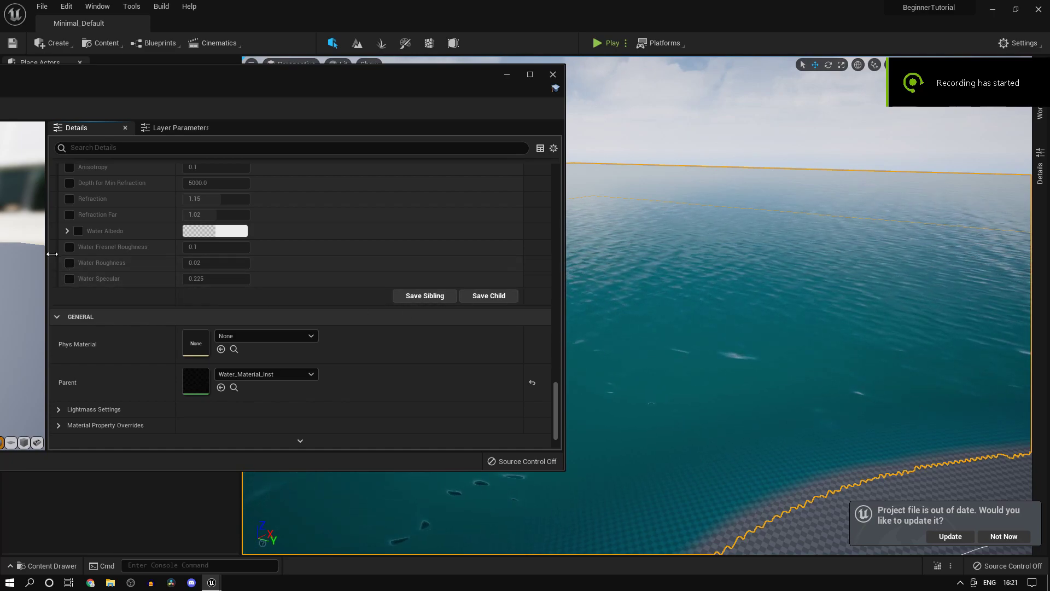
Step: Try Water Roughness values 1.0 and 0.5, and set Water Specular to 0
click(215, 263)
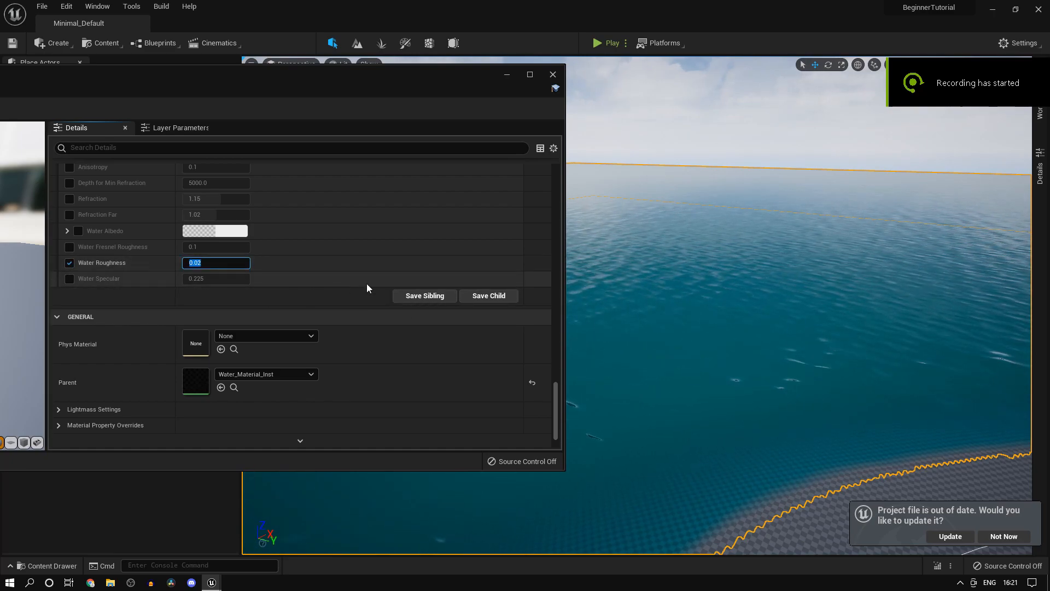
text(1.0)
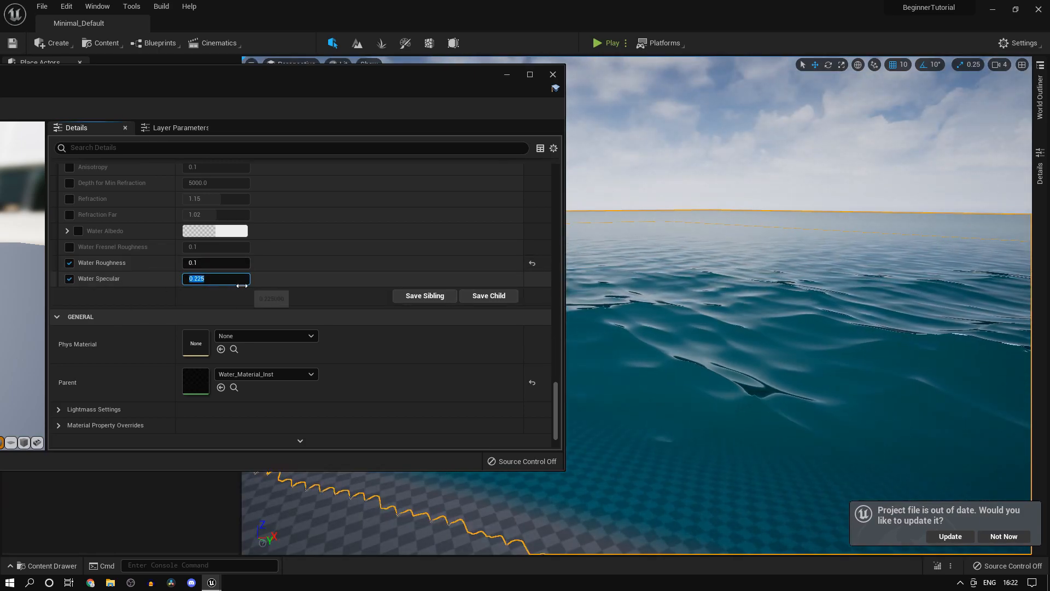
text(0.5)
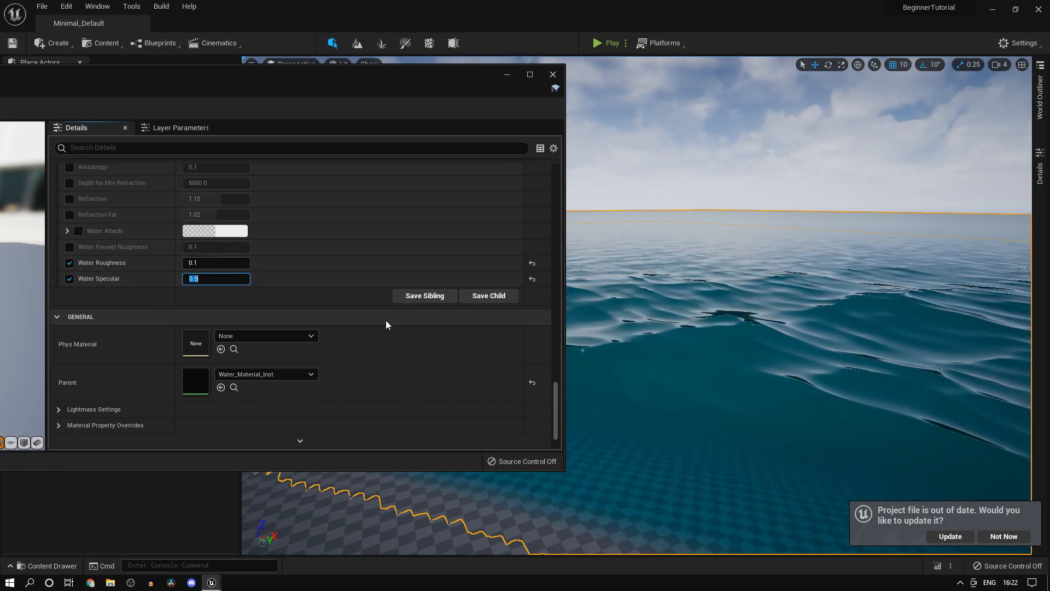
text(0.)
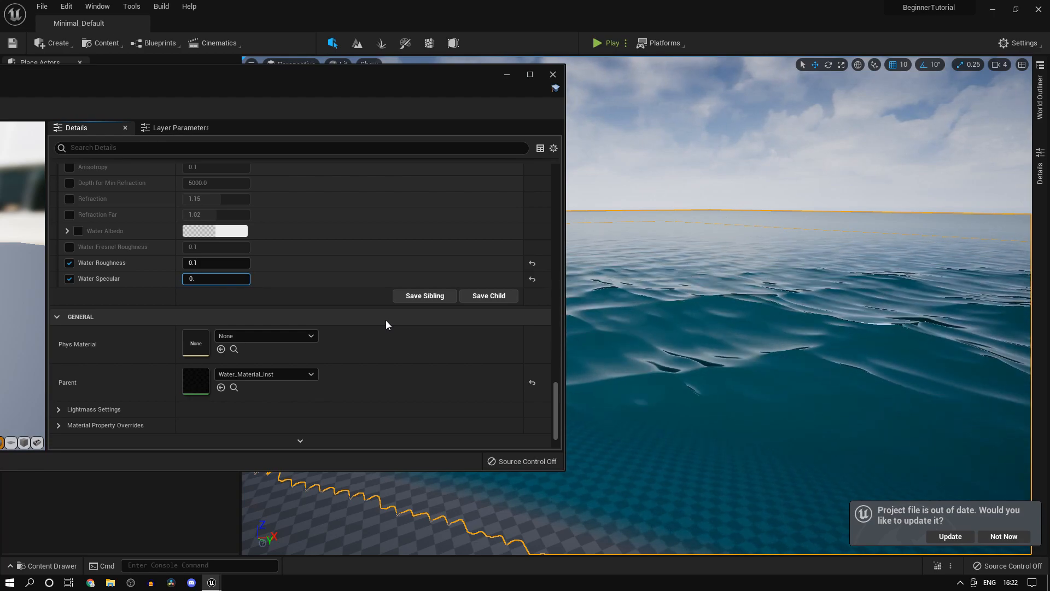
click(552, 74)
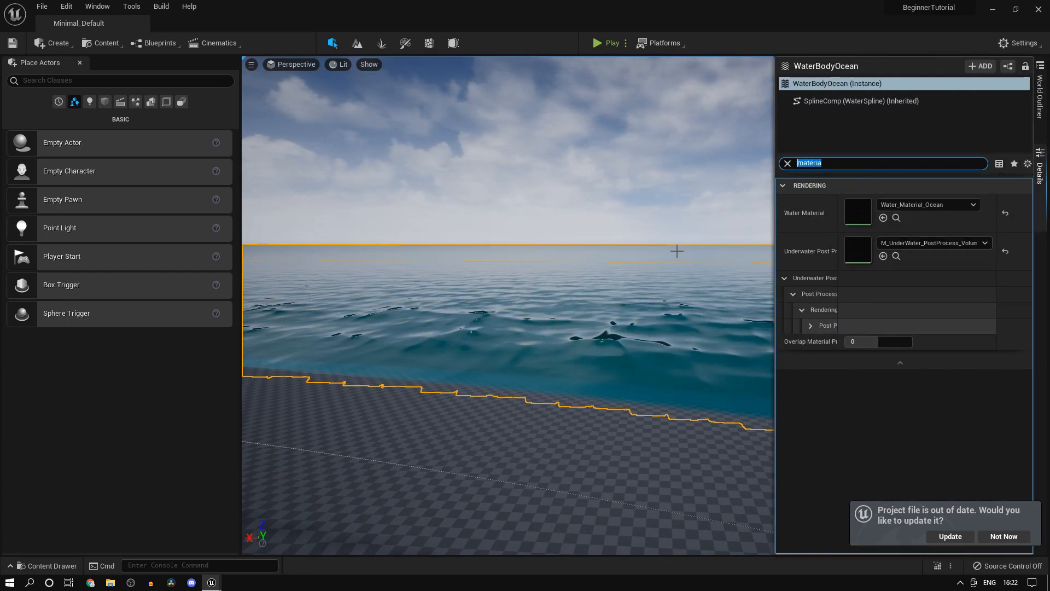
Step: Search 'wave' in Details and browse to the GerstnerWaves_Ocean asset
text(wave)
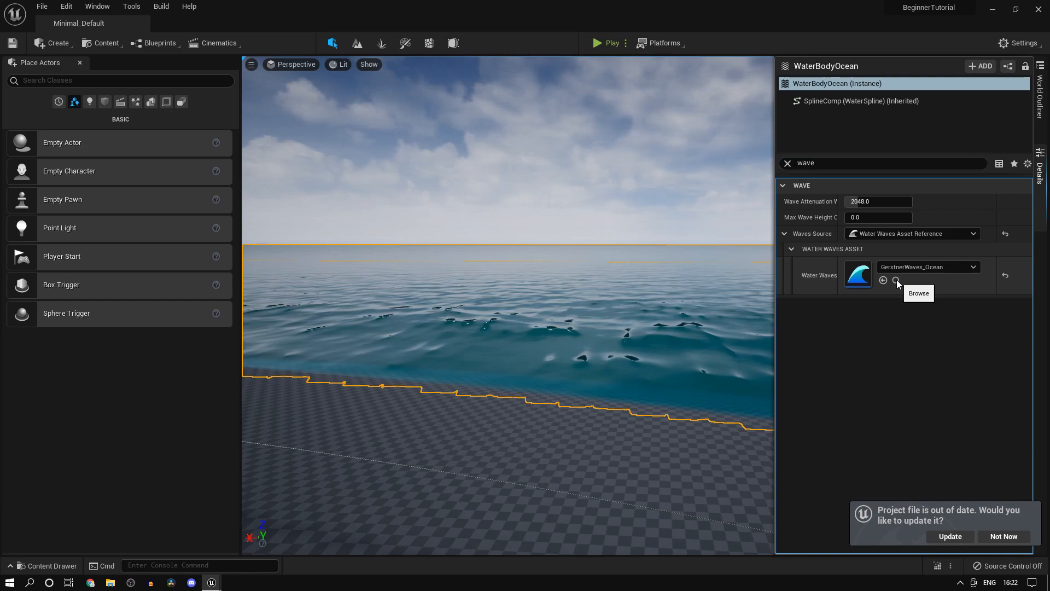
click(897, 280)
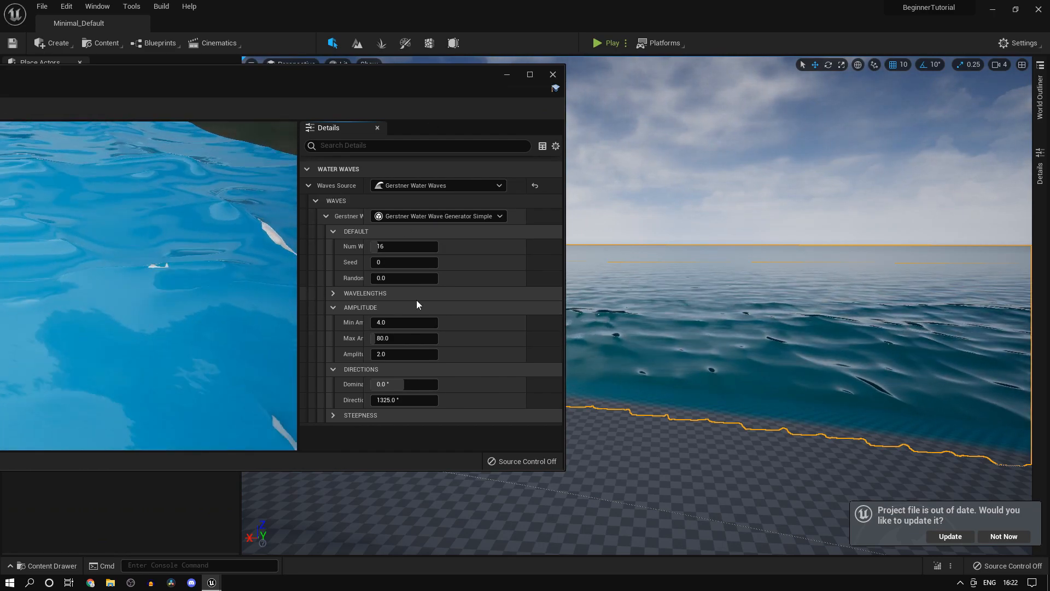
Step: Set Num Waves to 12 and adjust the wave Seed and Randomness values
click(404, 247)
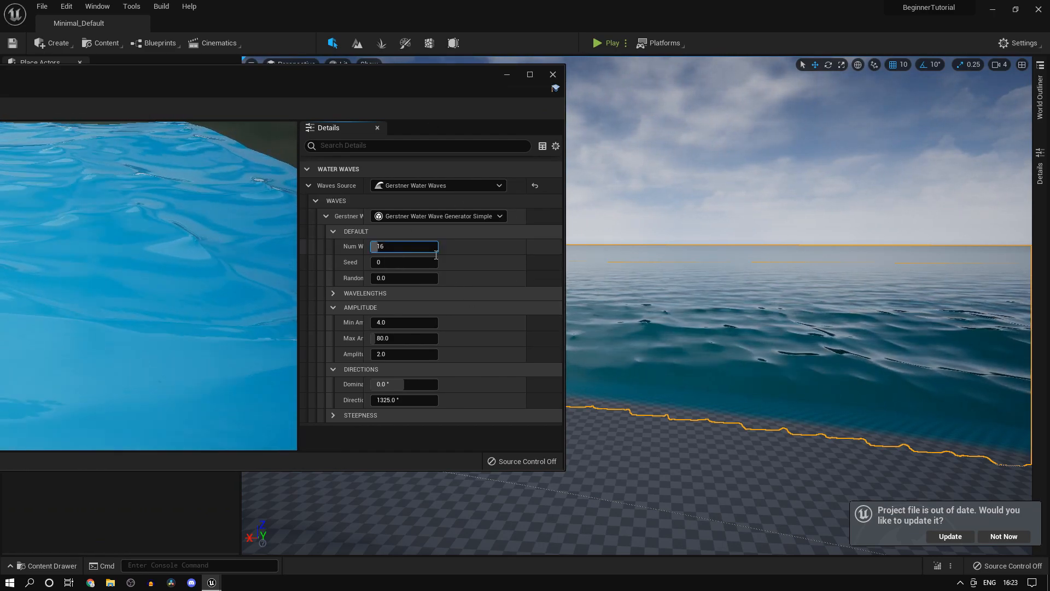
text(4)
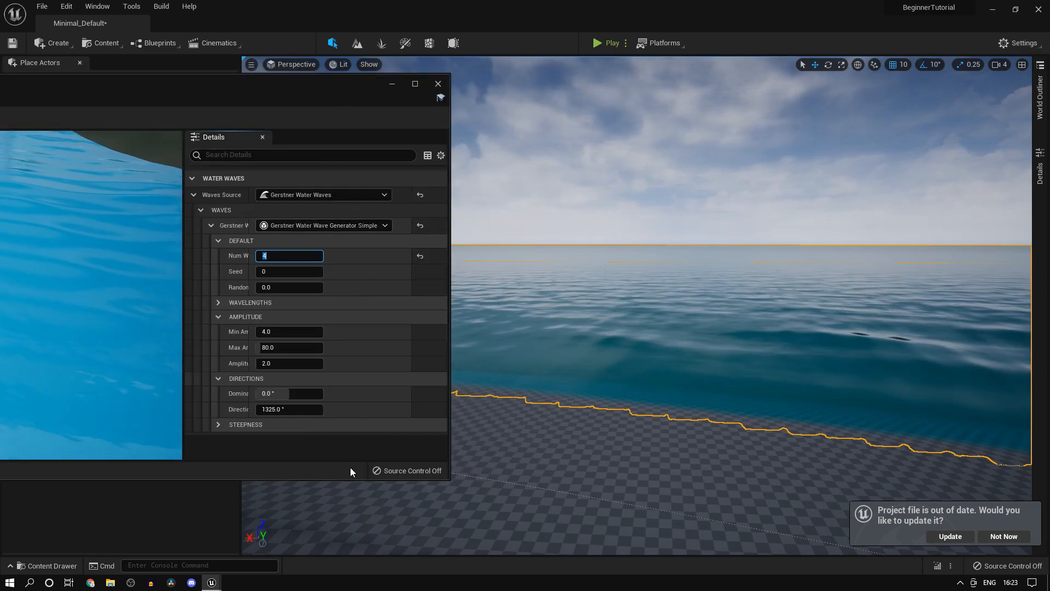
text(12)
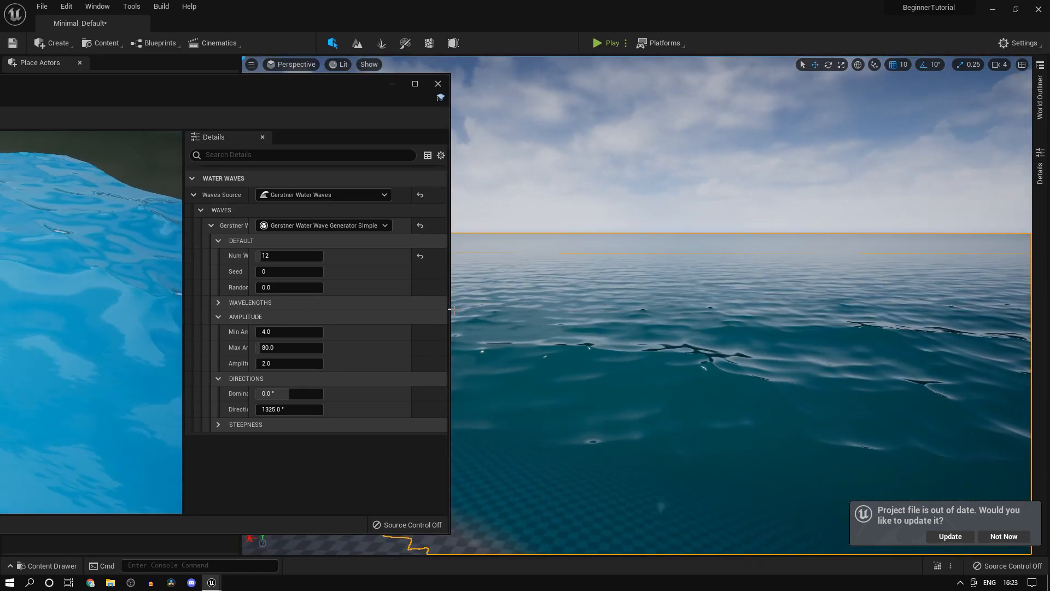
click(288, 271)
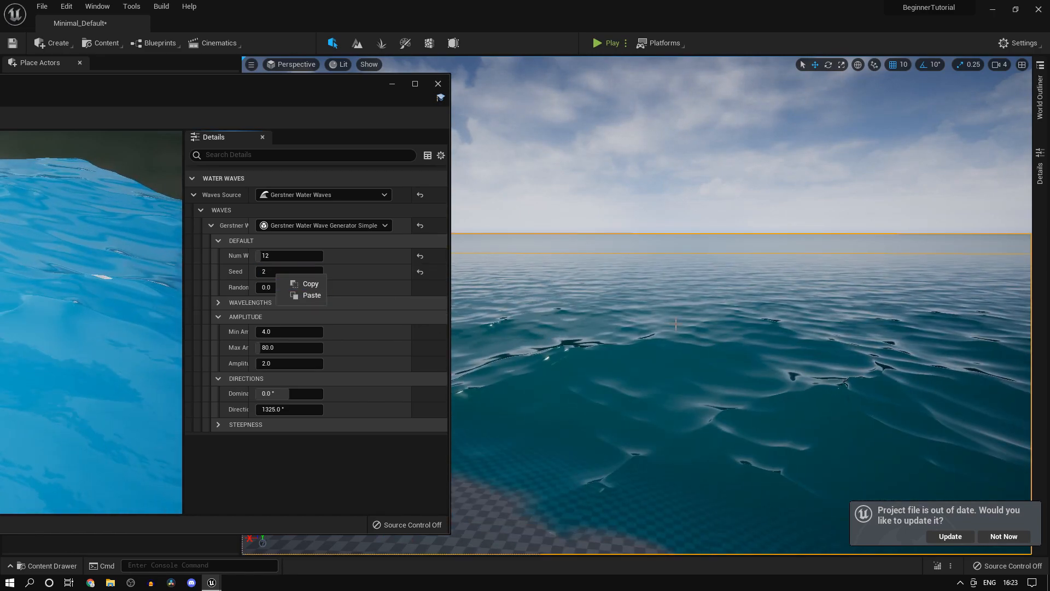
click(288, 287)
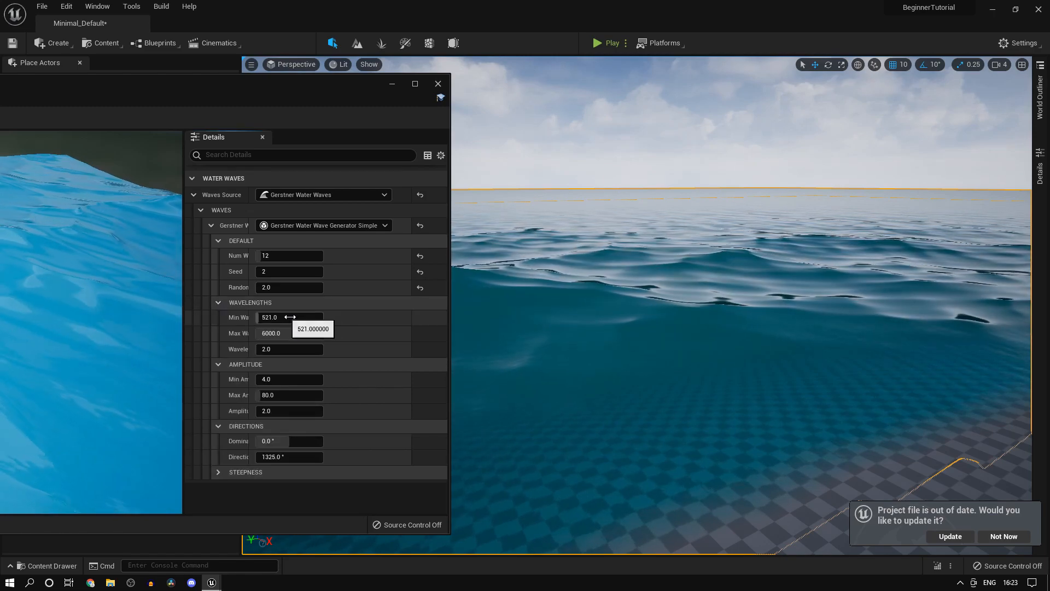
Step: Set Min Wavelength 500 and Max Wavelength 4000
drag(290, 318, 313, 317)
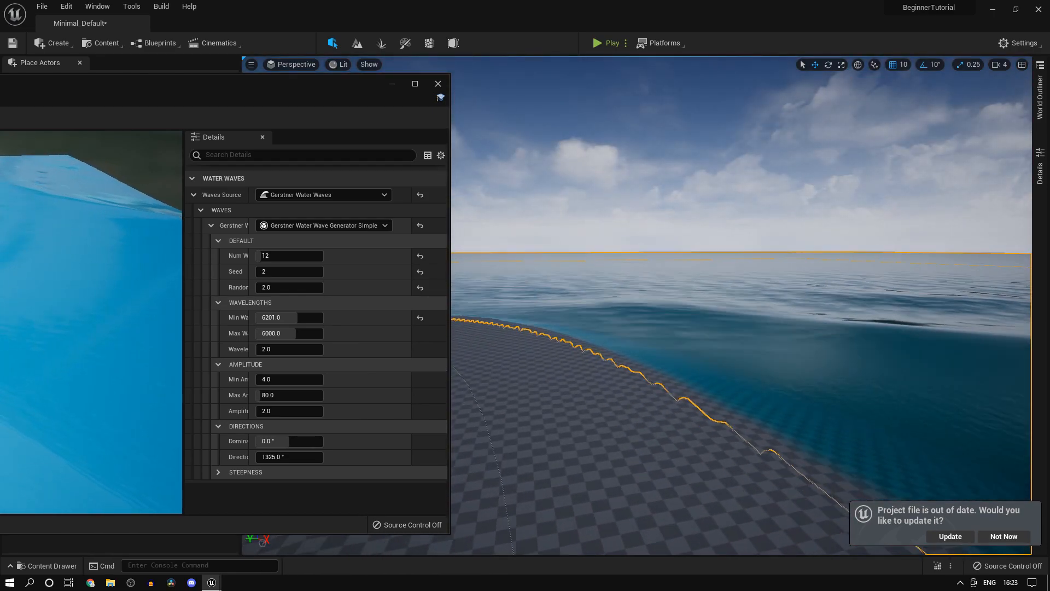
double_click(289, 317)
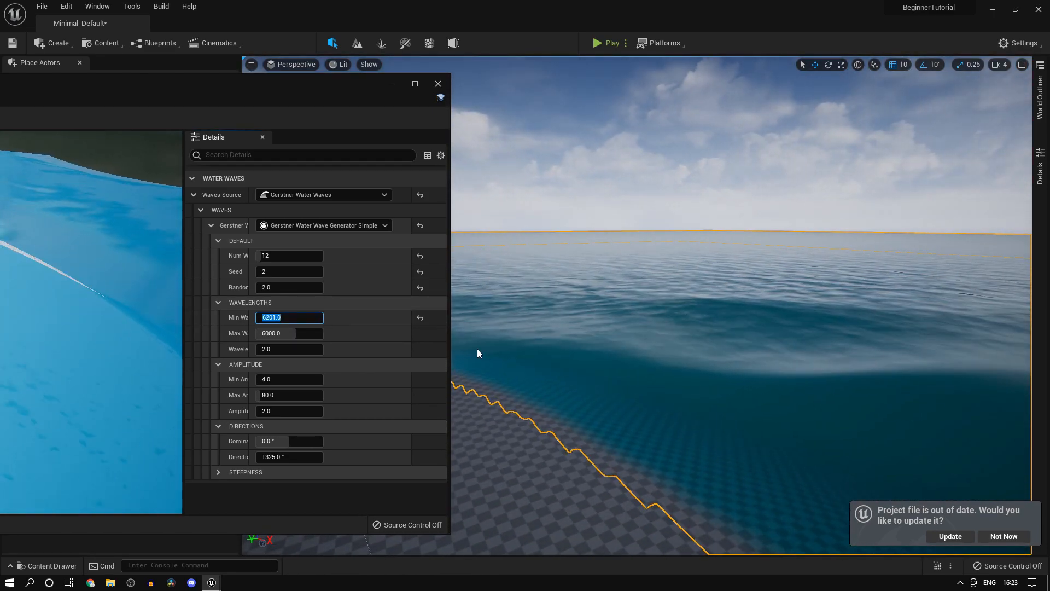
text(500.0)
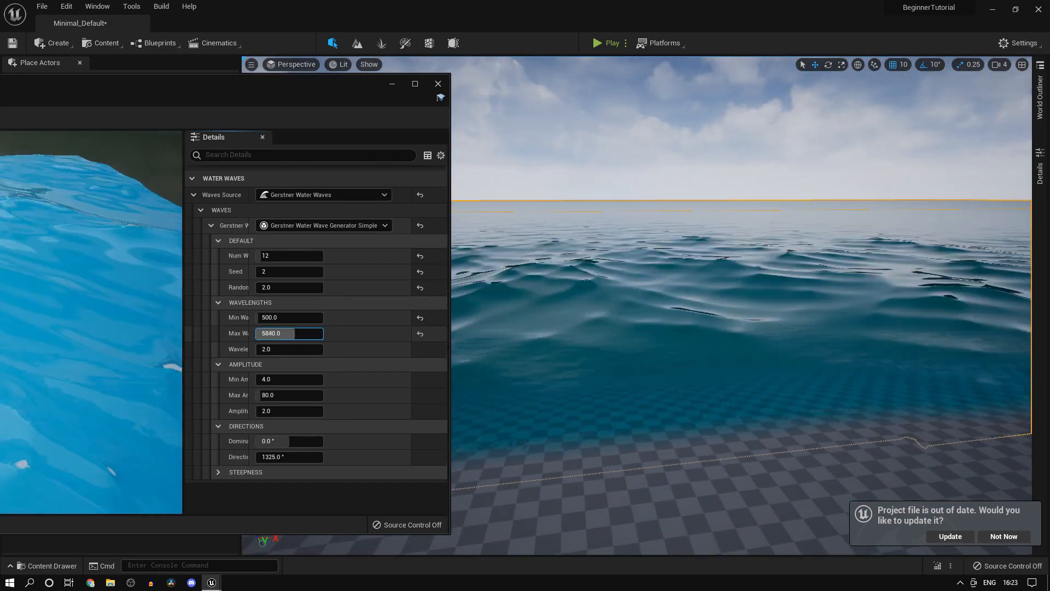
text(3360.0)
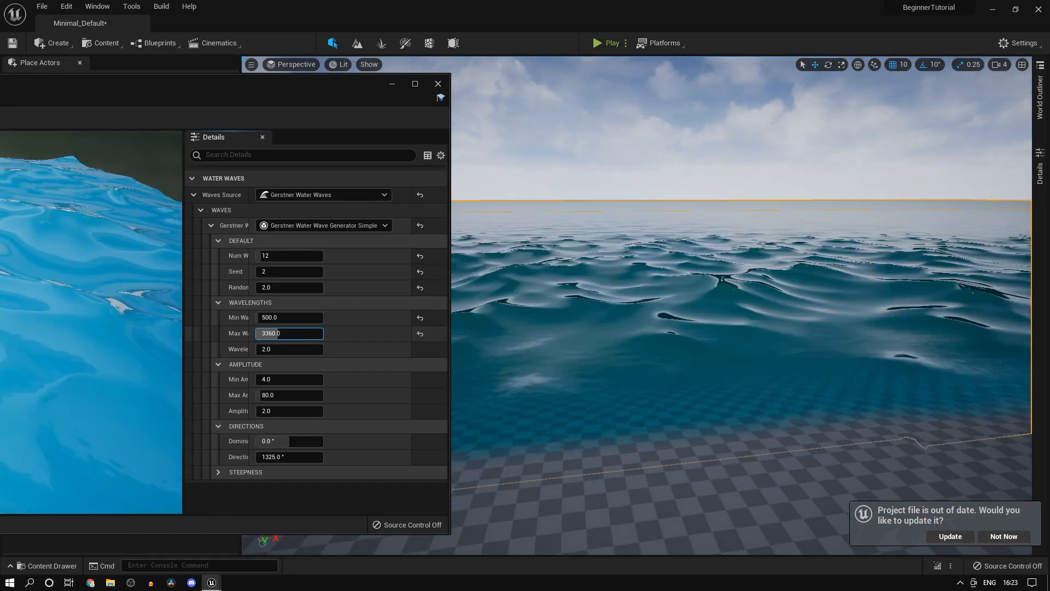
text(3040.0)
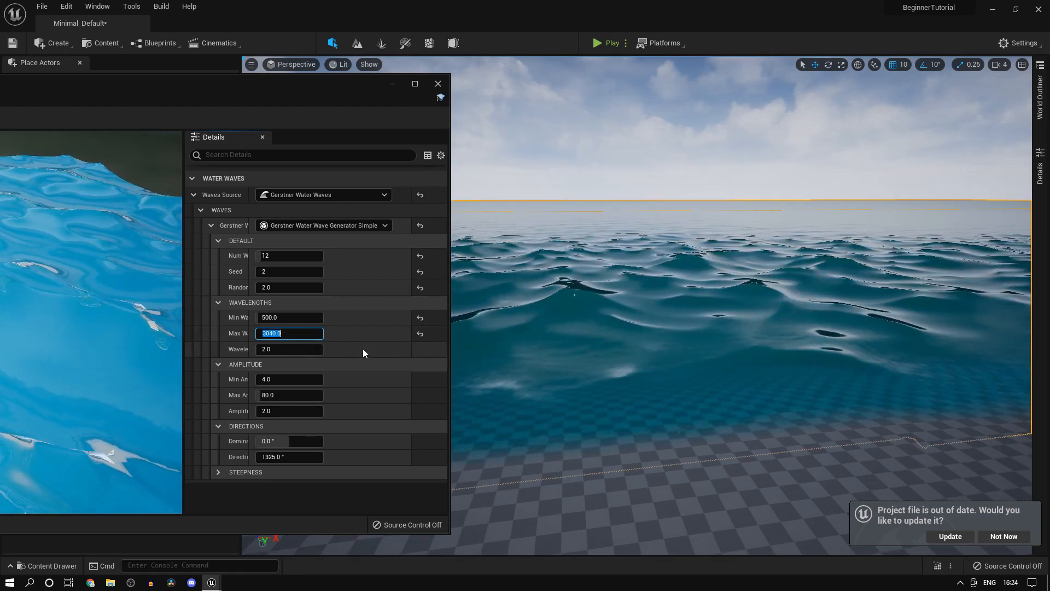
text(4000.0)
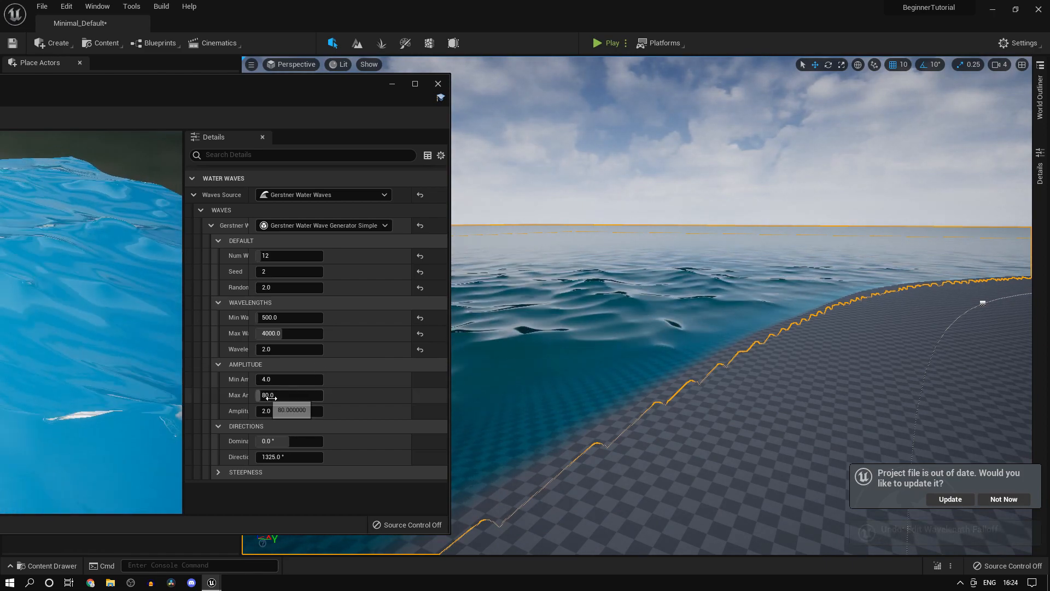
Step: Set the wave amplitude range to 50–100
text(300.0)
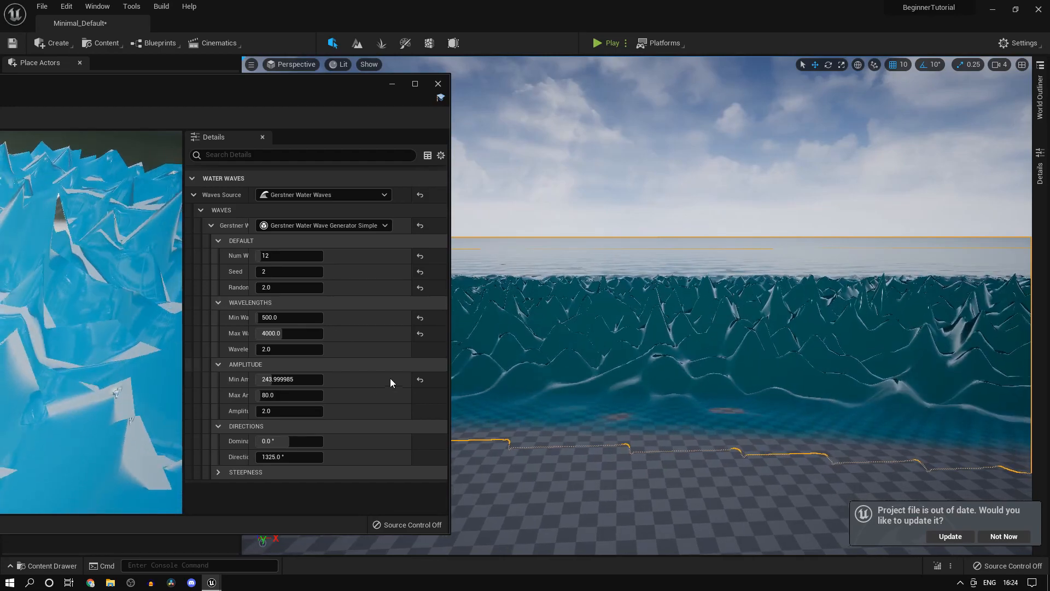
click(289, 379)
text(50)
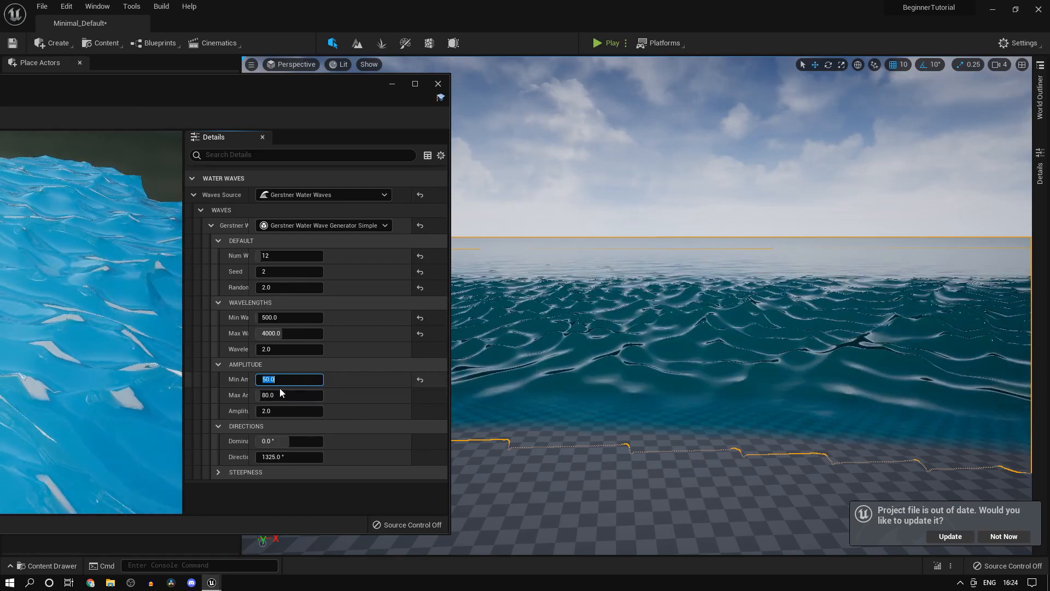
click(289, 395)
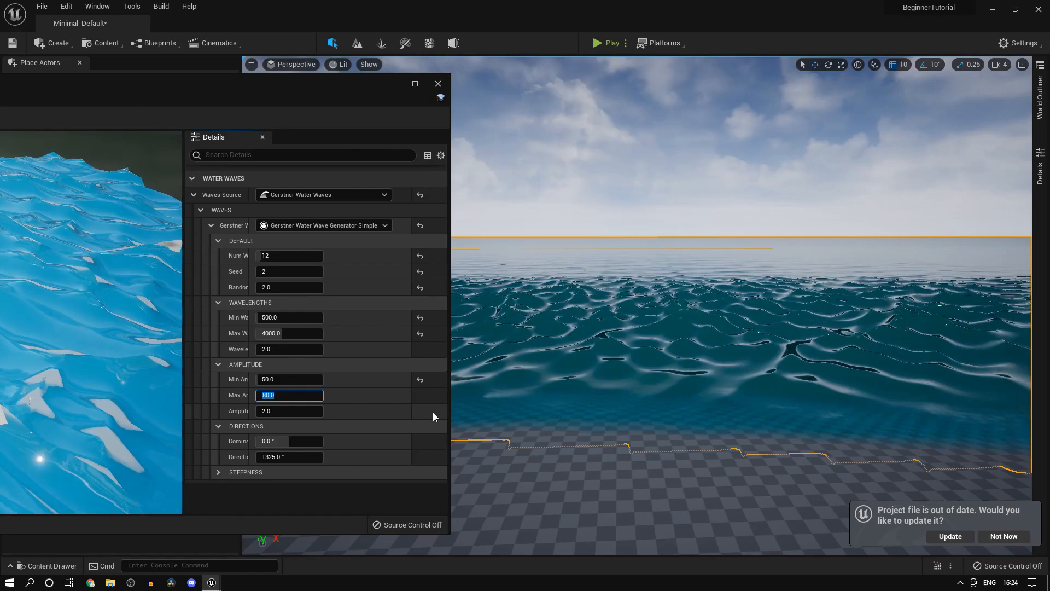
text(100.0)
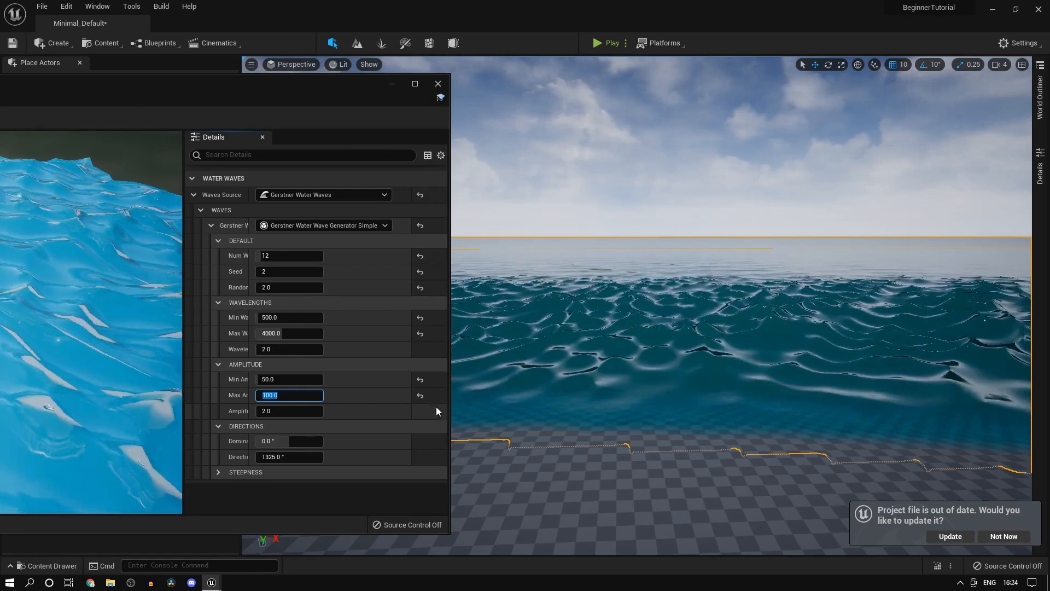
click(289, 379)
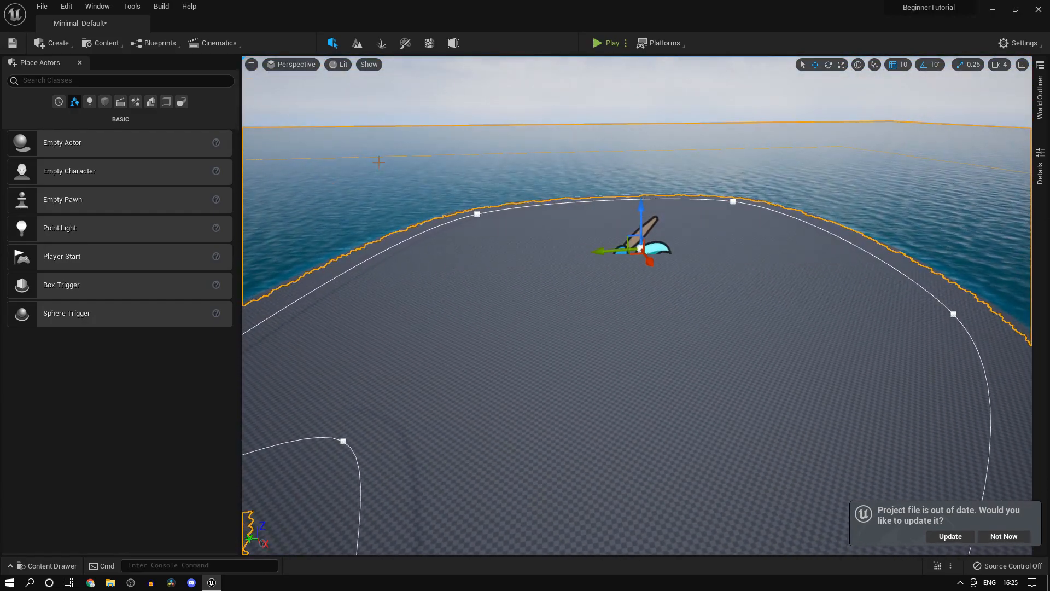
Step: Place a Water Body Lake from Place Actors onto the ground inside the ocean's shoreline
text(lake)
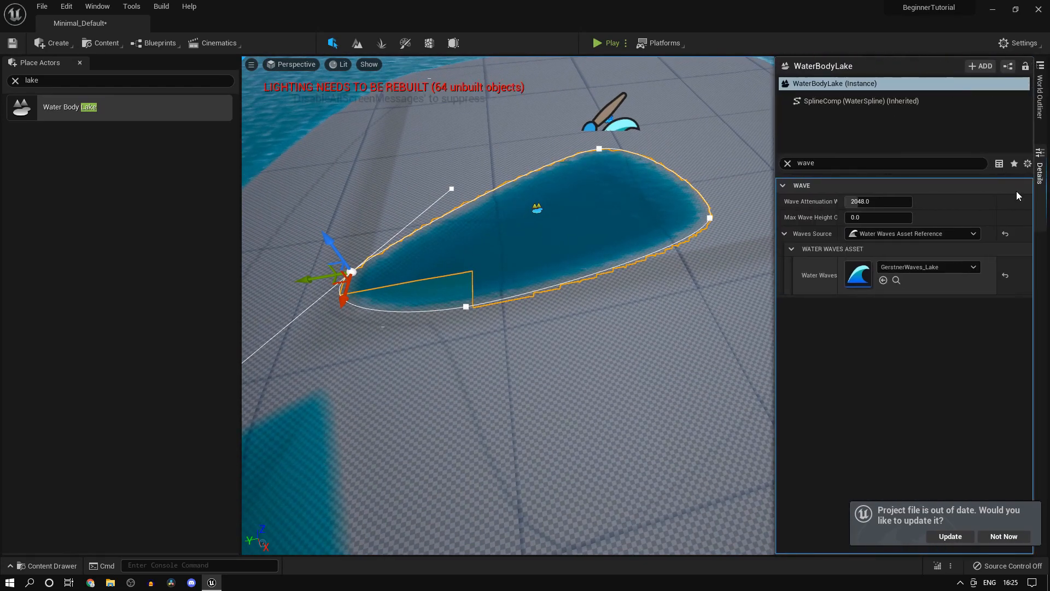
click(46, 566)
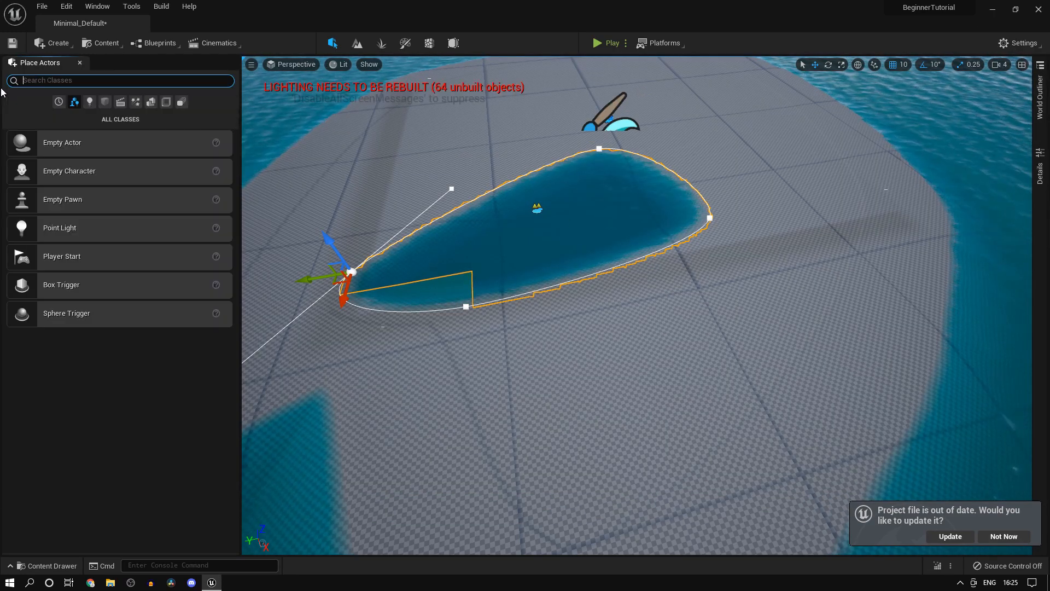
Step: Place a Water Body River on the landscape so its channel runs into the ocean
text(rive)
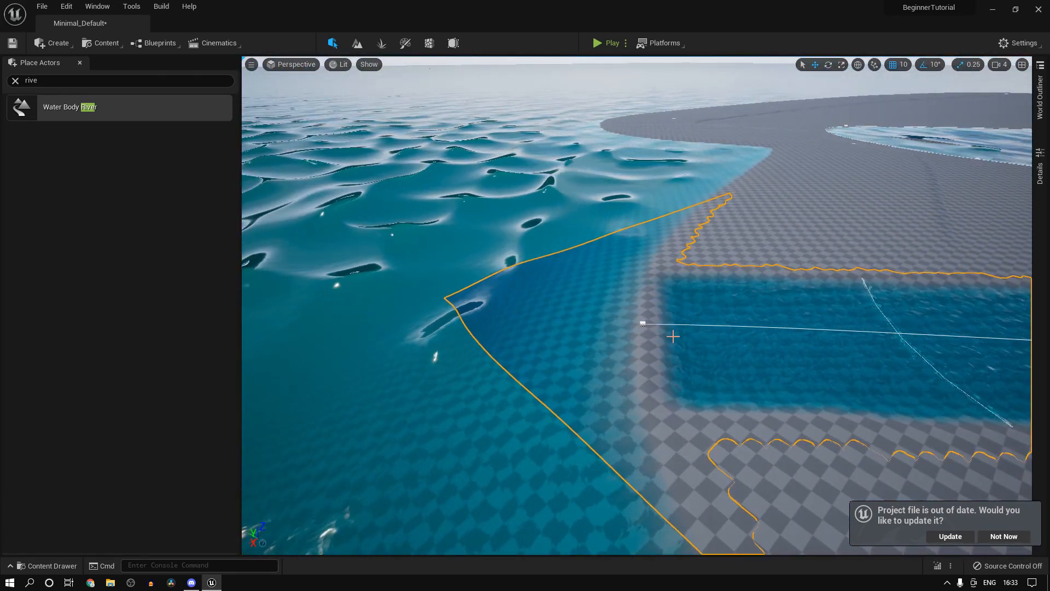
click(641, 326)
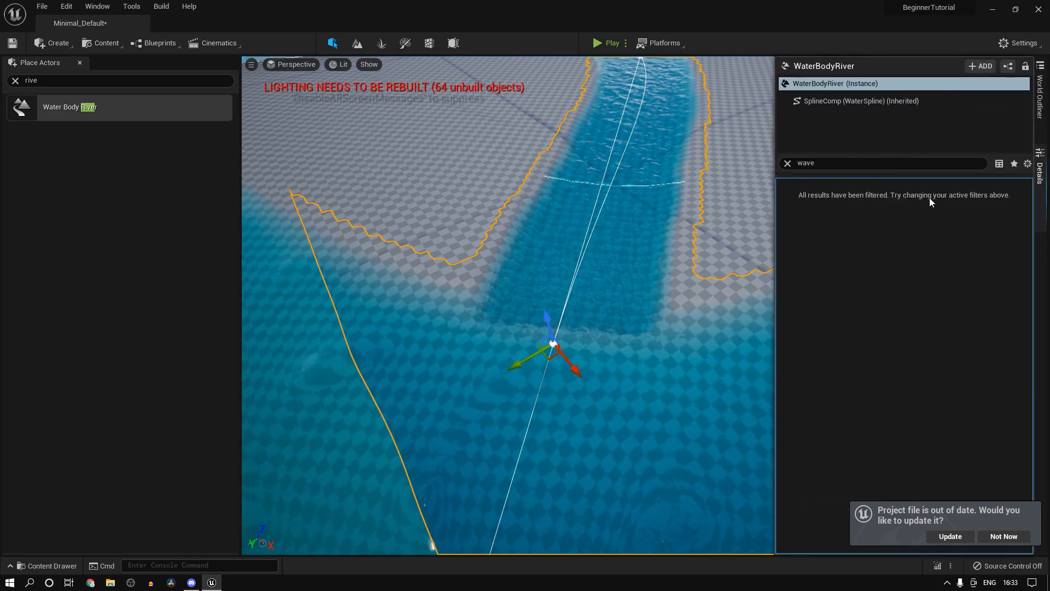
Step: Open Water_Material_River from the river's Water Material slot, dismissing the Save Content prompt
text(material)
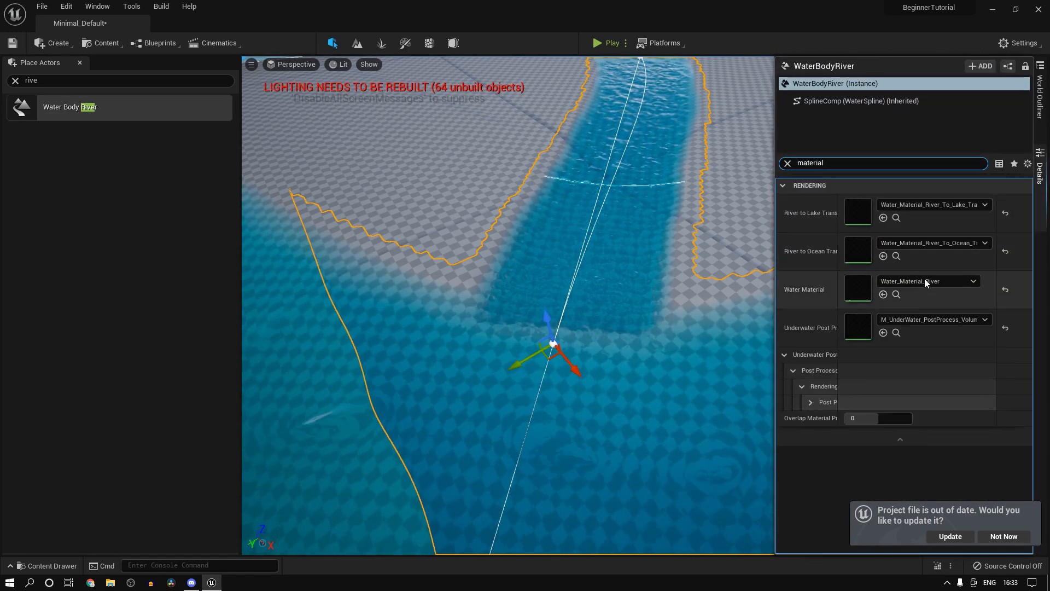
mouse_move(896, 295)
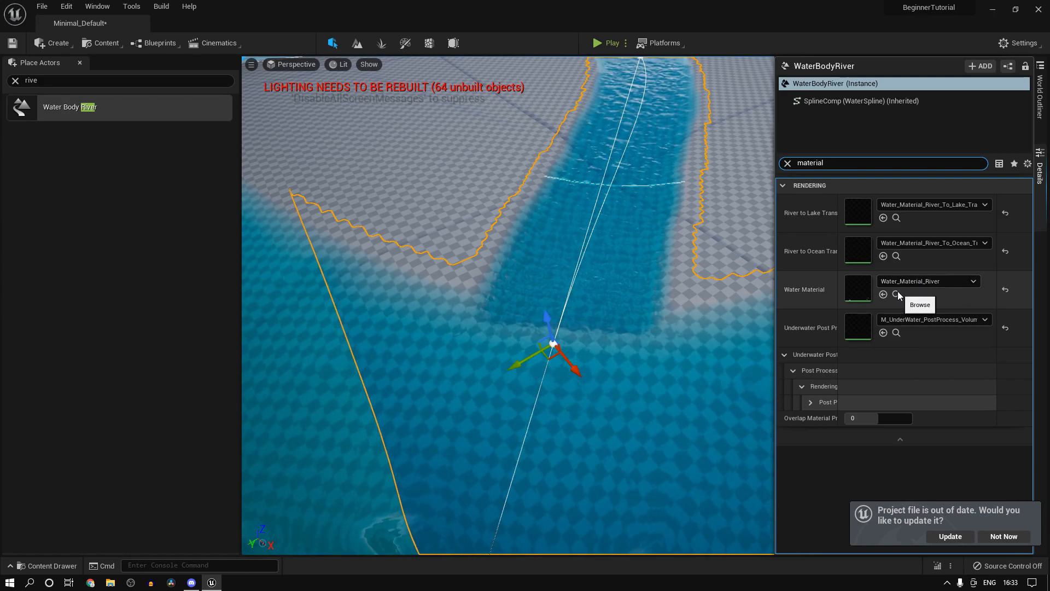
click(896, 294)
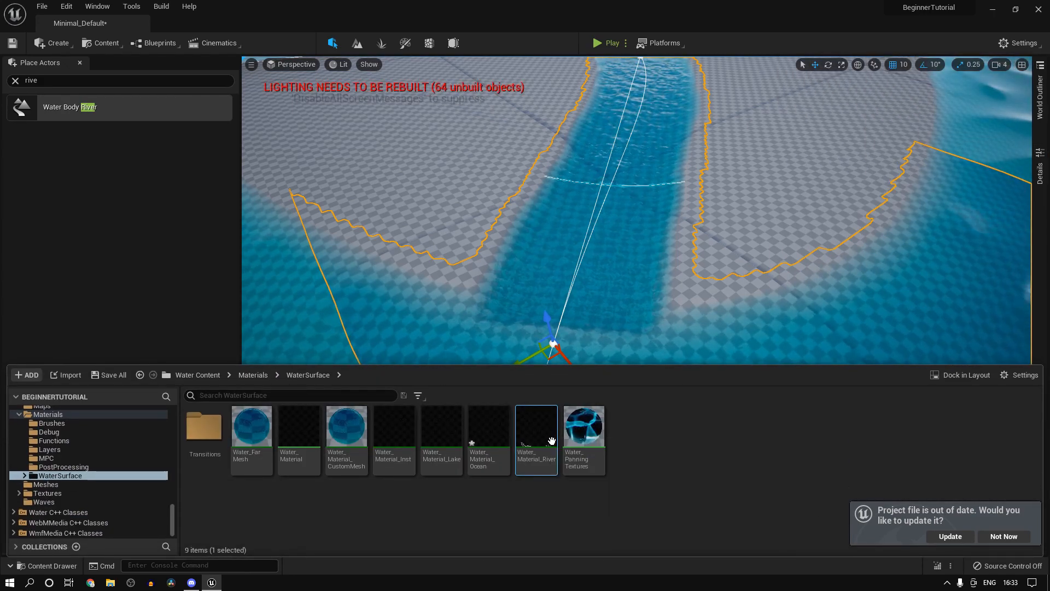
double_click(536, 440)
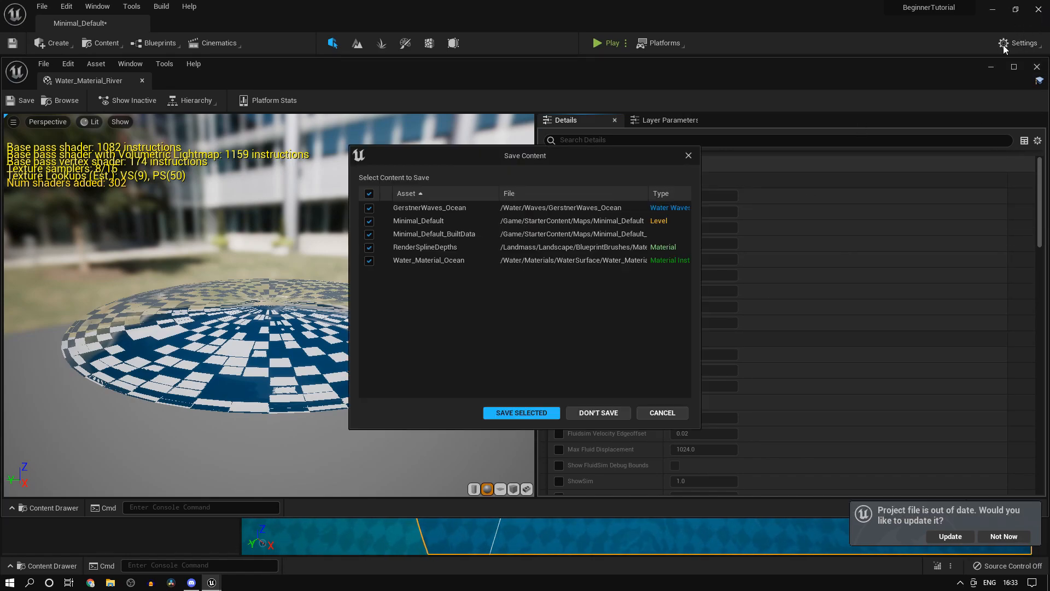
click(521, 412)
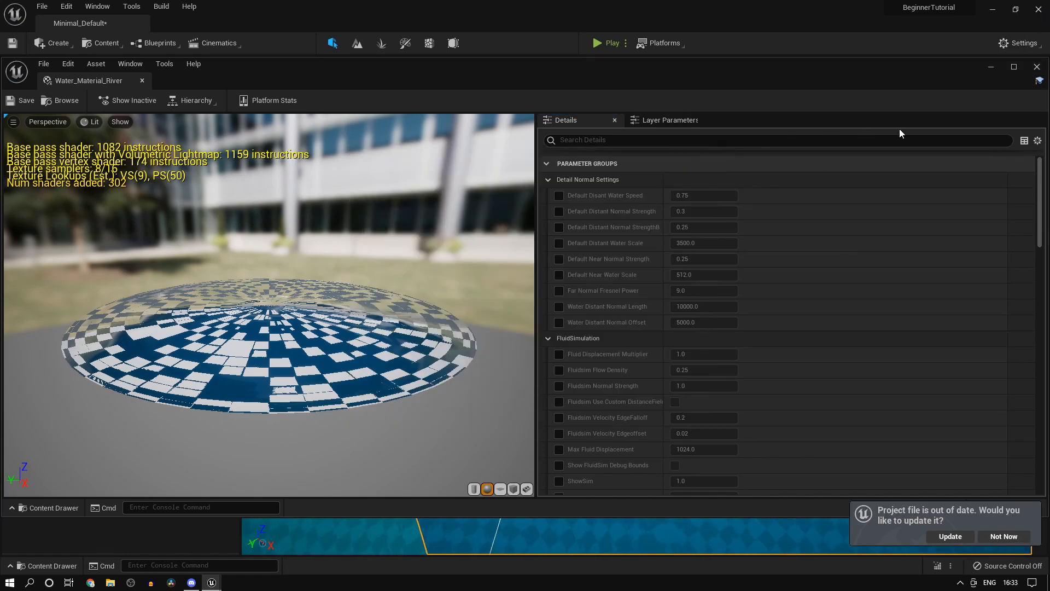